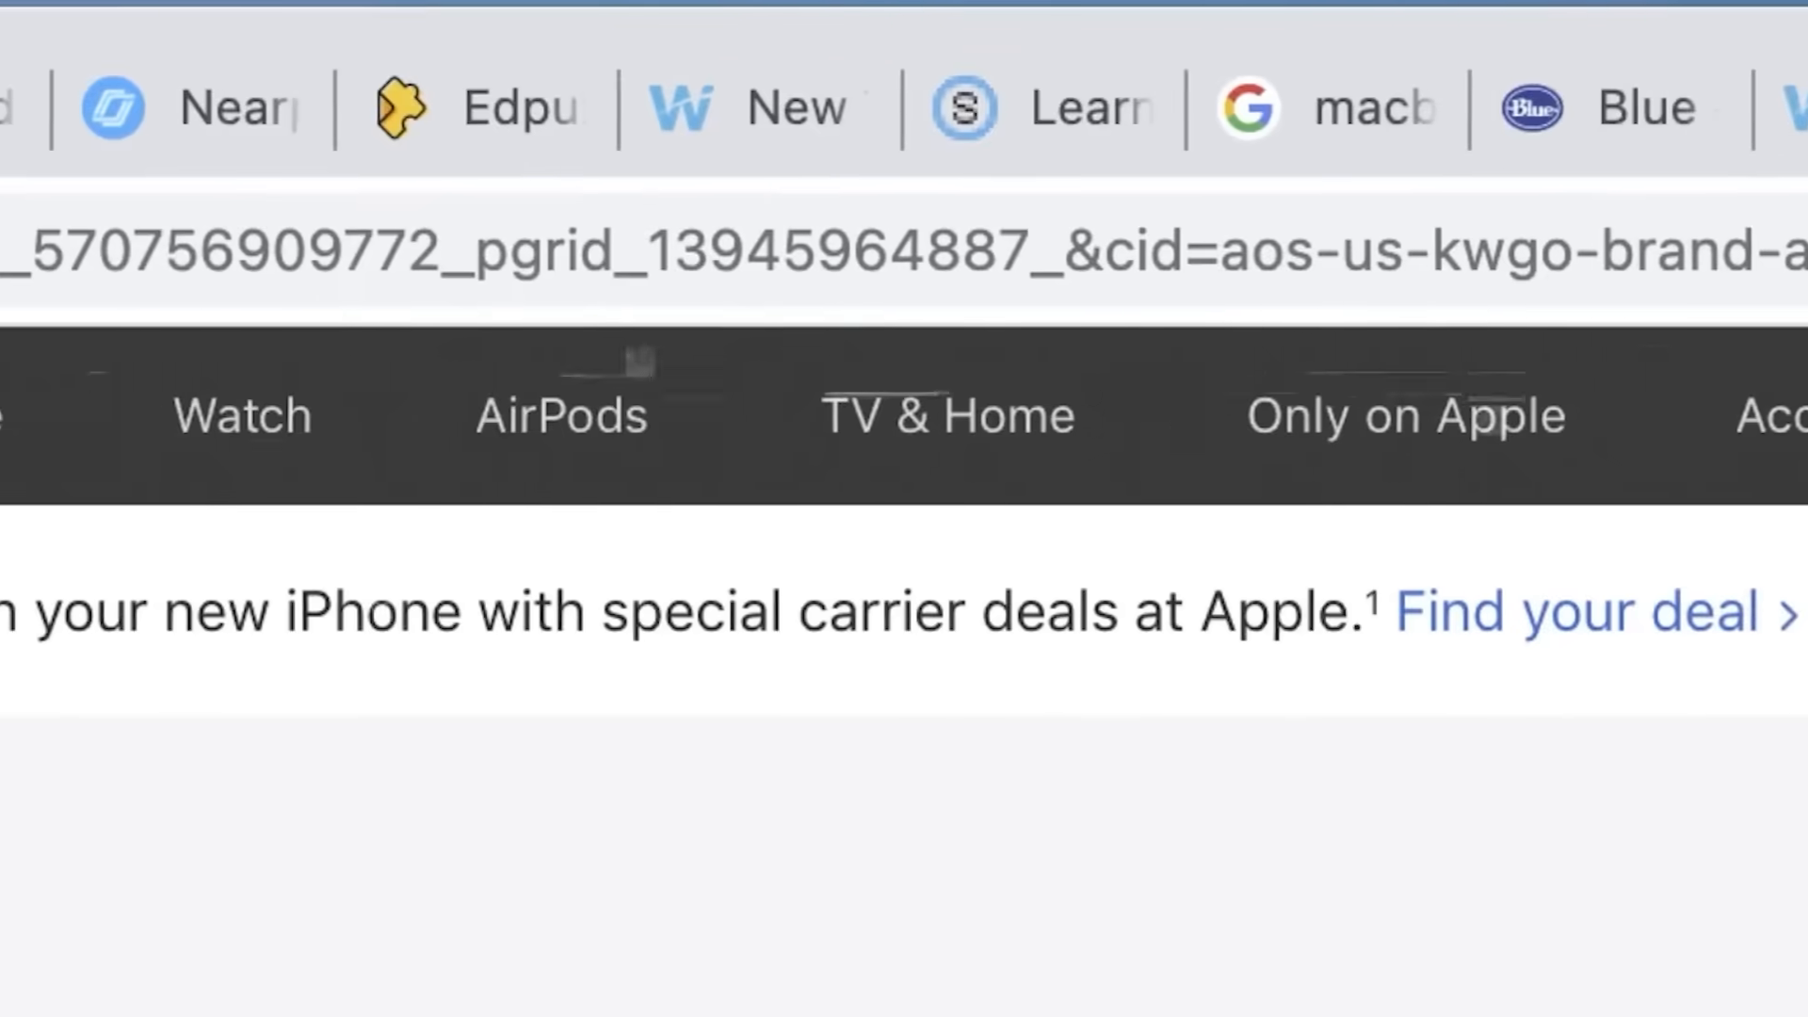
Add the current Pixel 8 tab to a new tab group from its context menu.
right_click(266, 53)
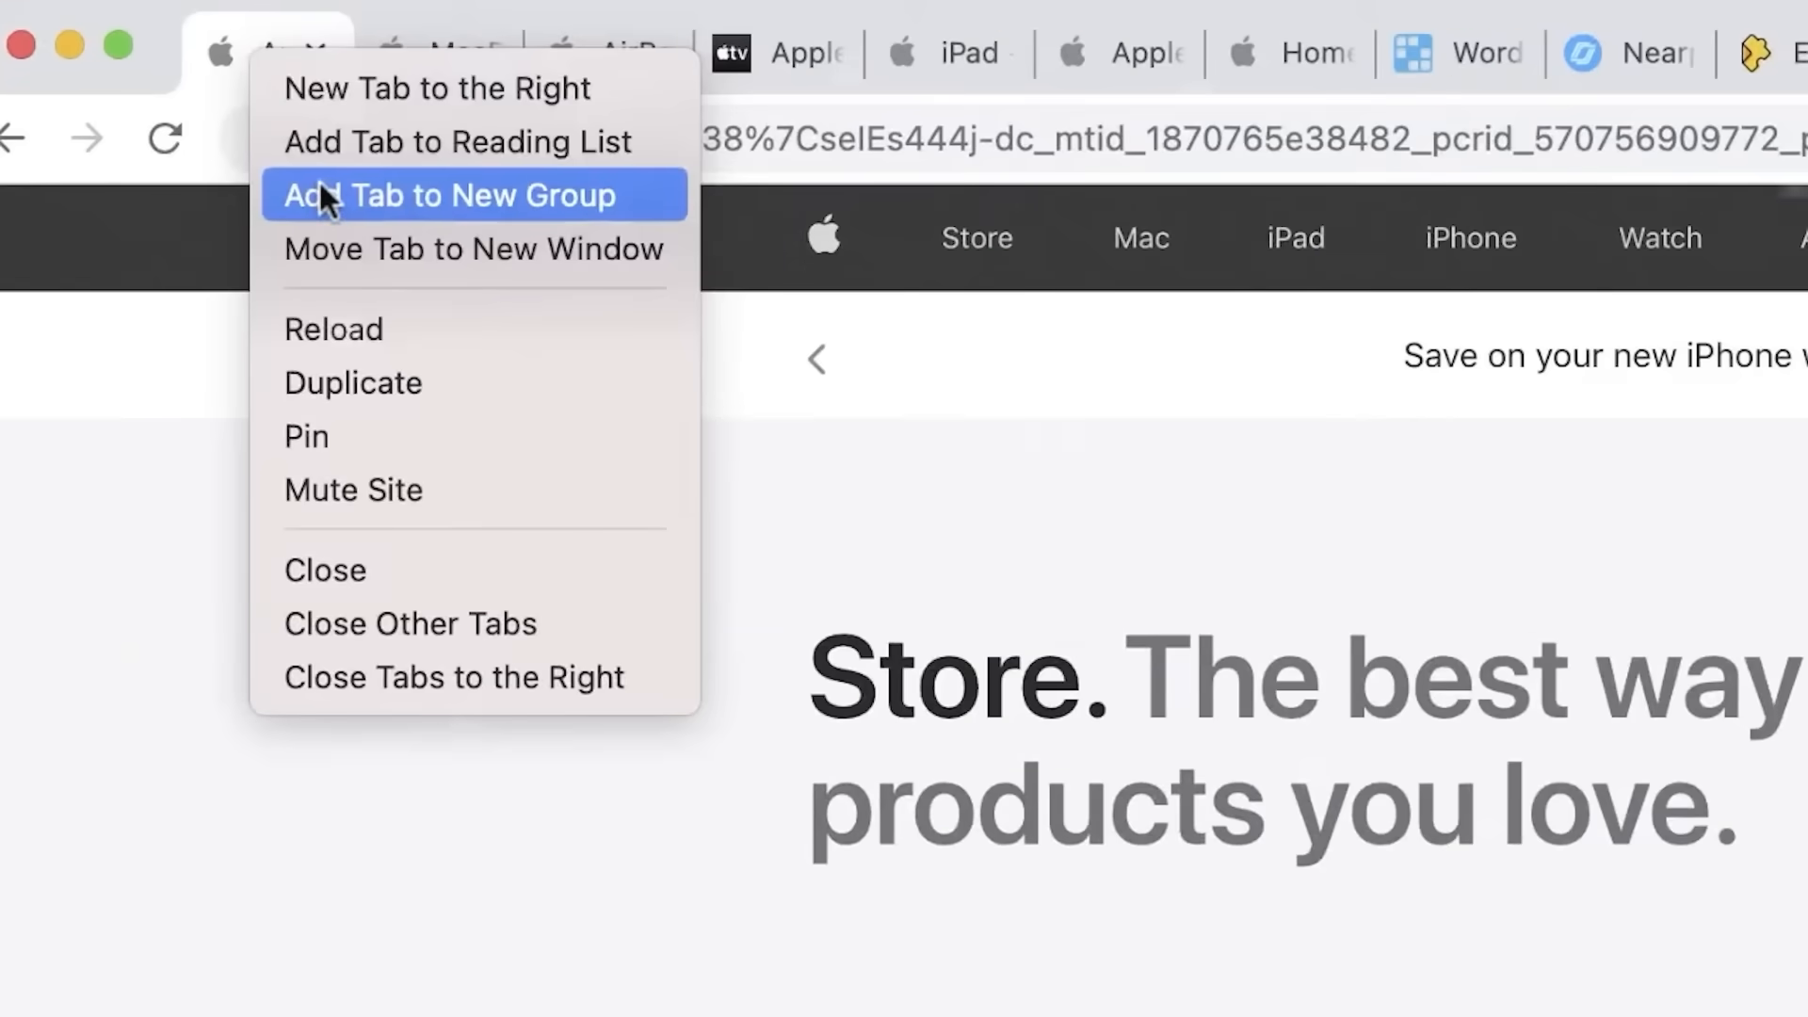
click(448, 194)
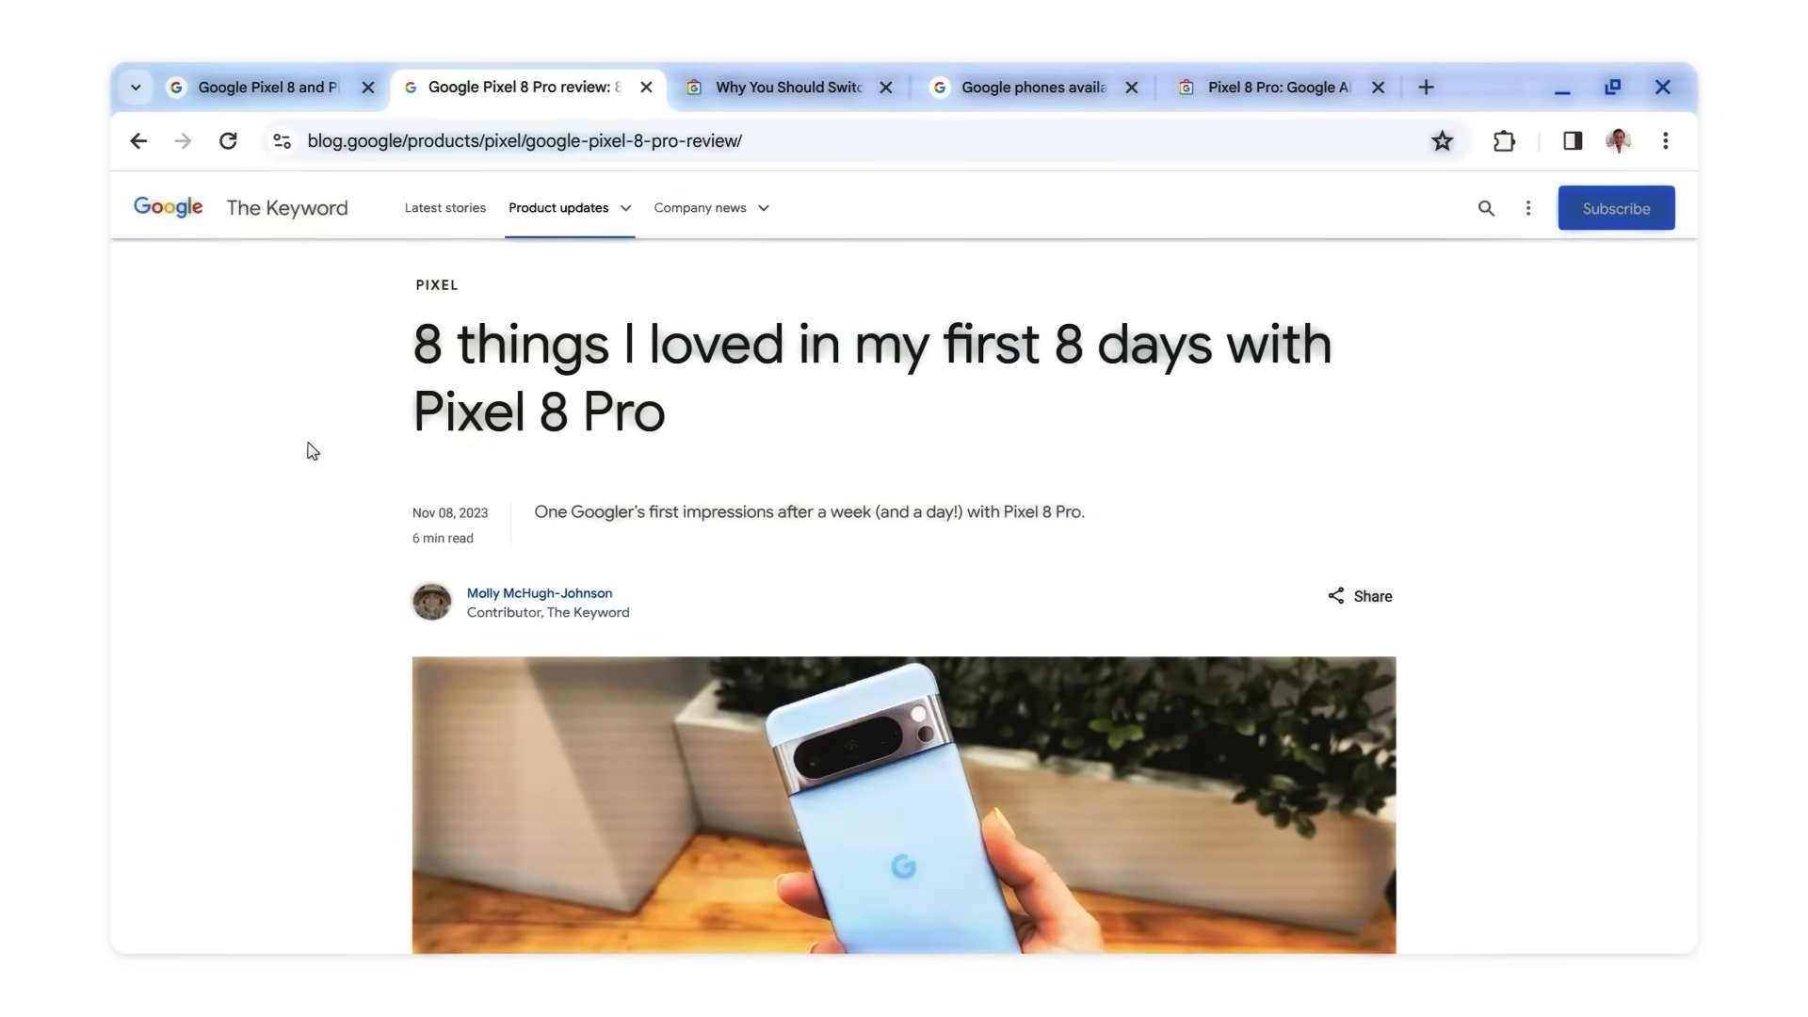
Show the Organize tabs suggestions in the tab search list.
click(136, 87)
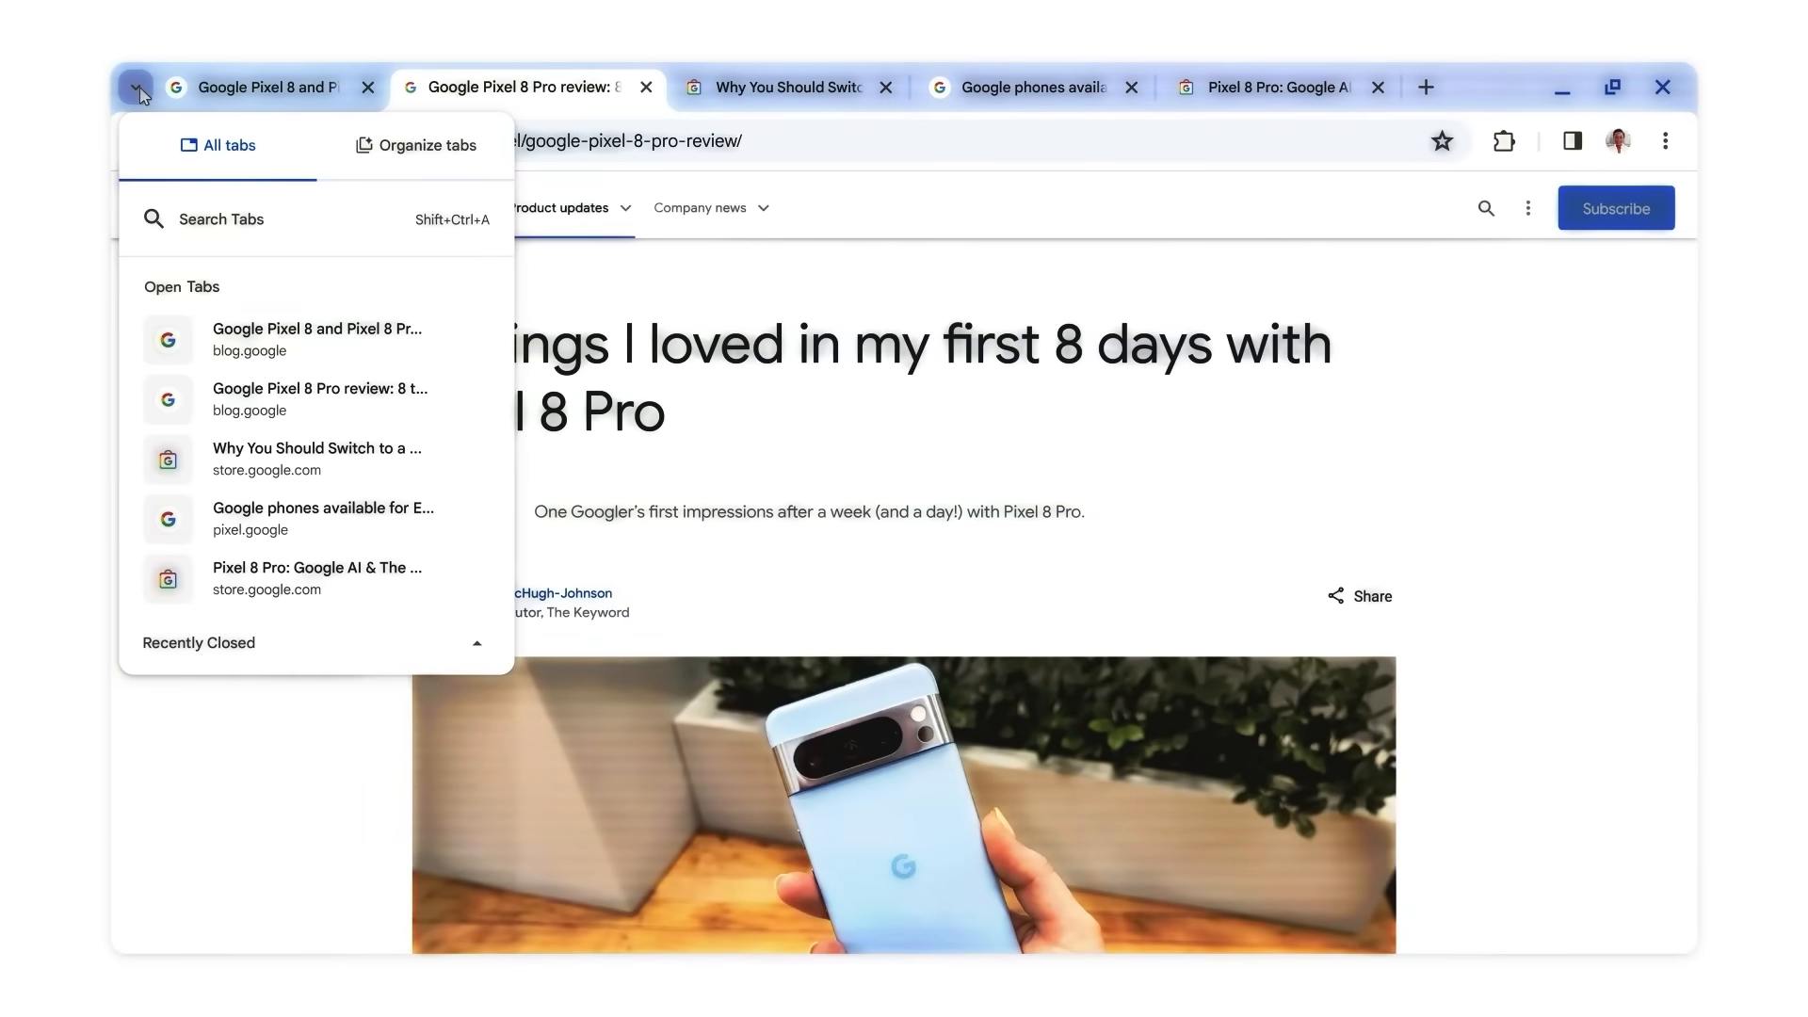
click(419, 145)
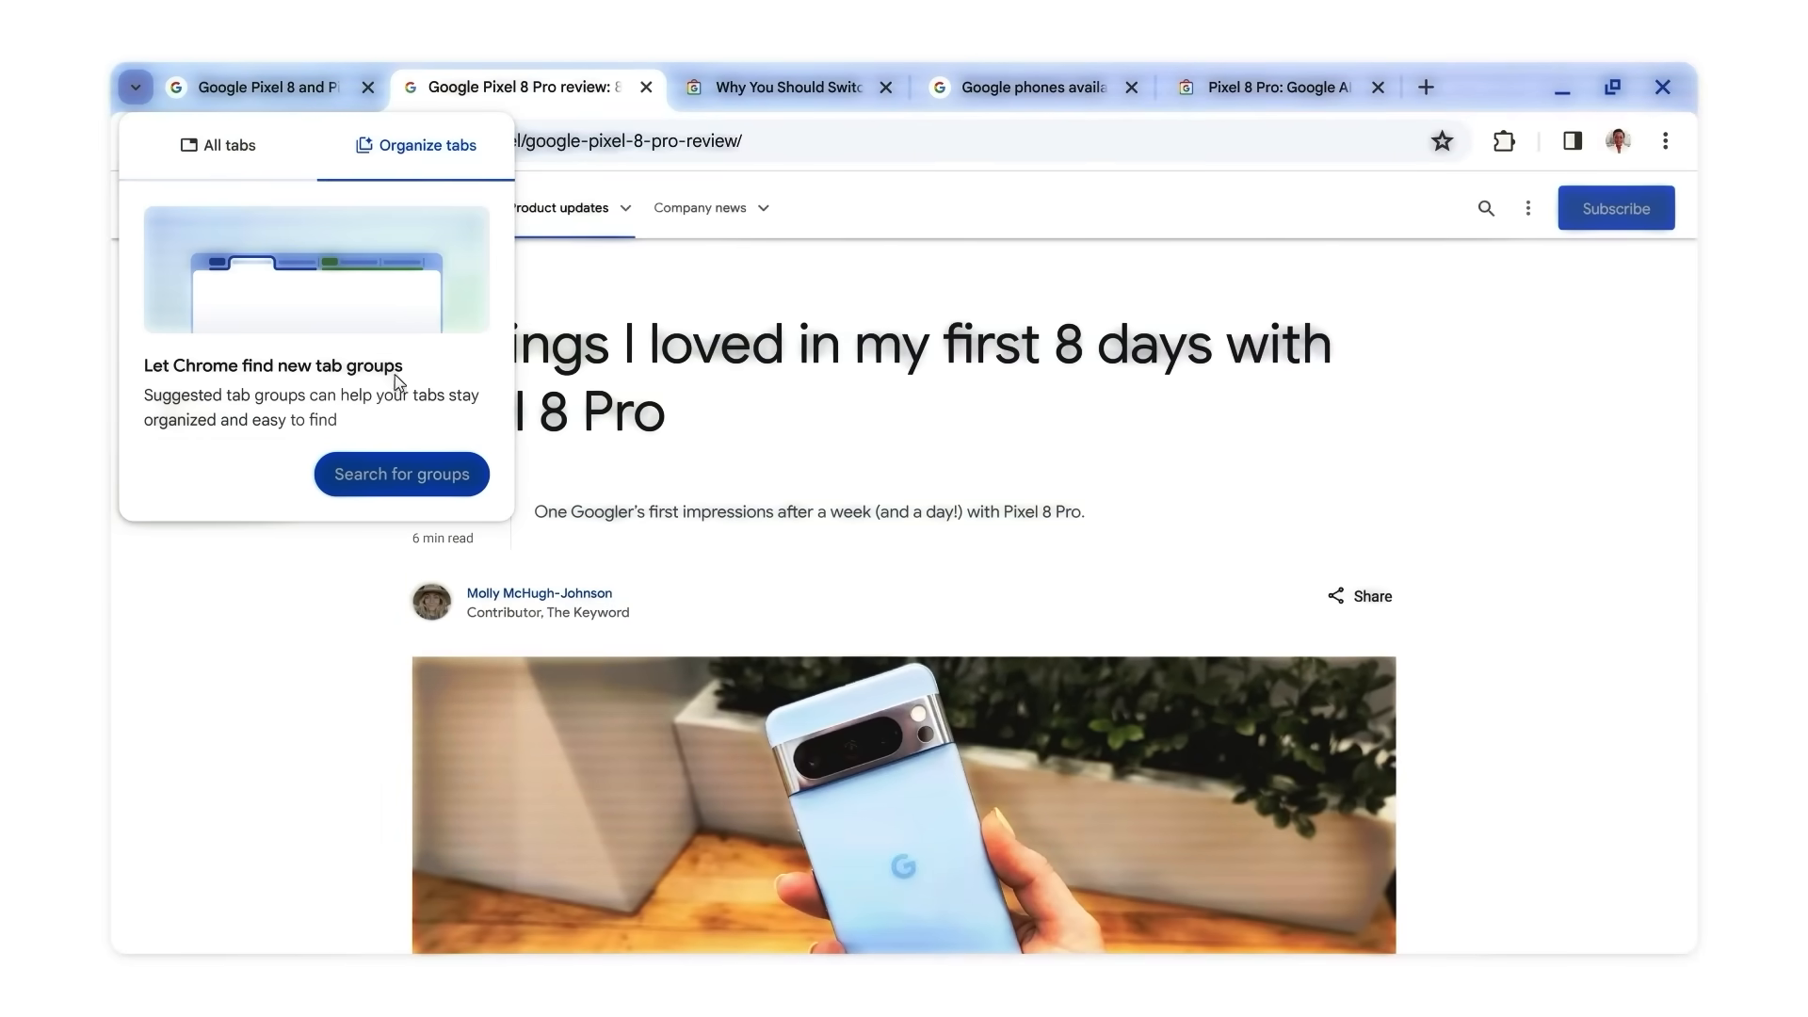
click(399, 474)
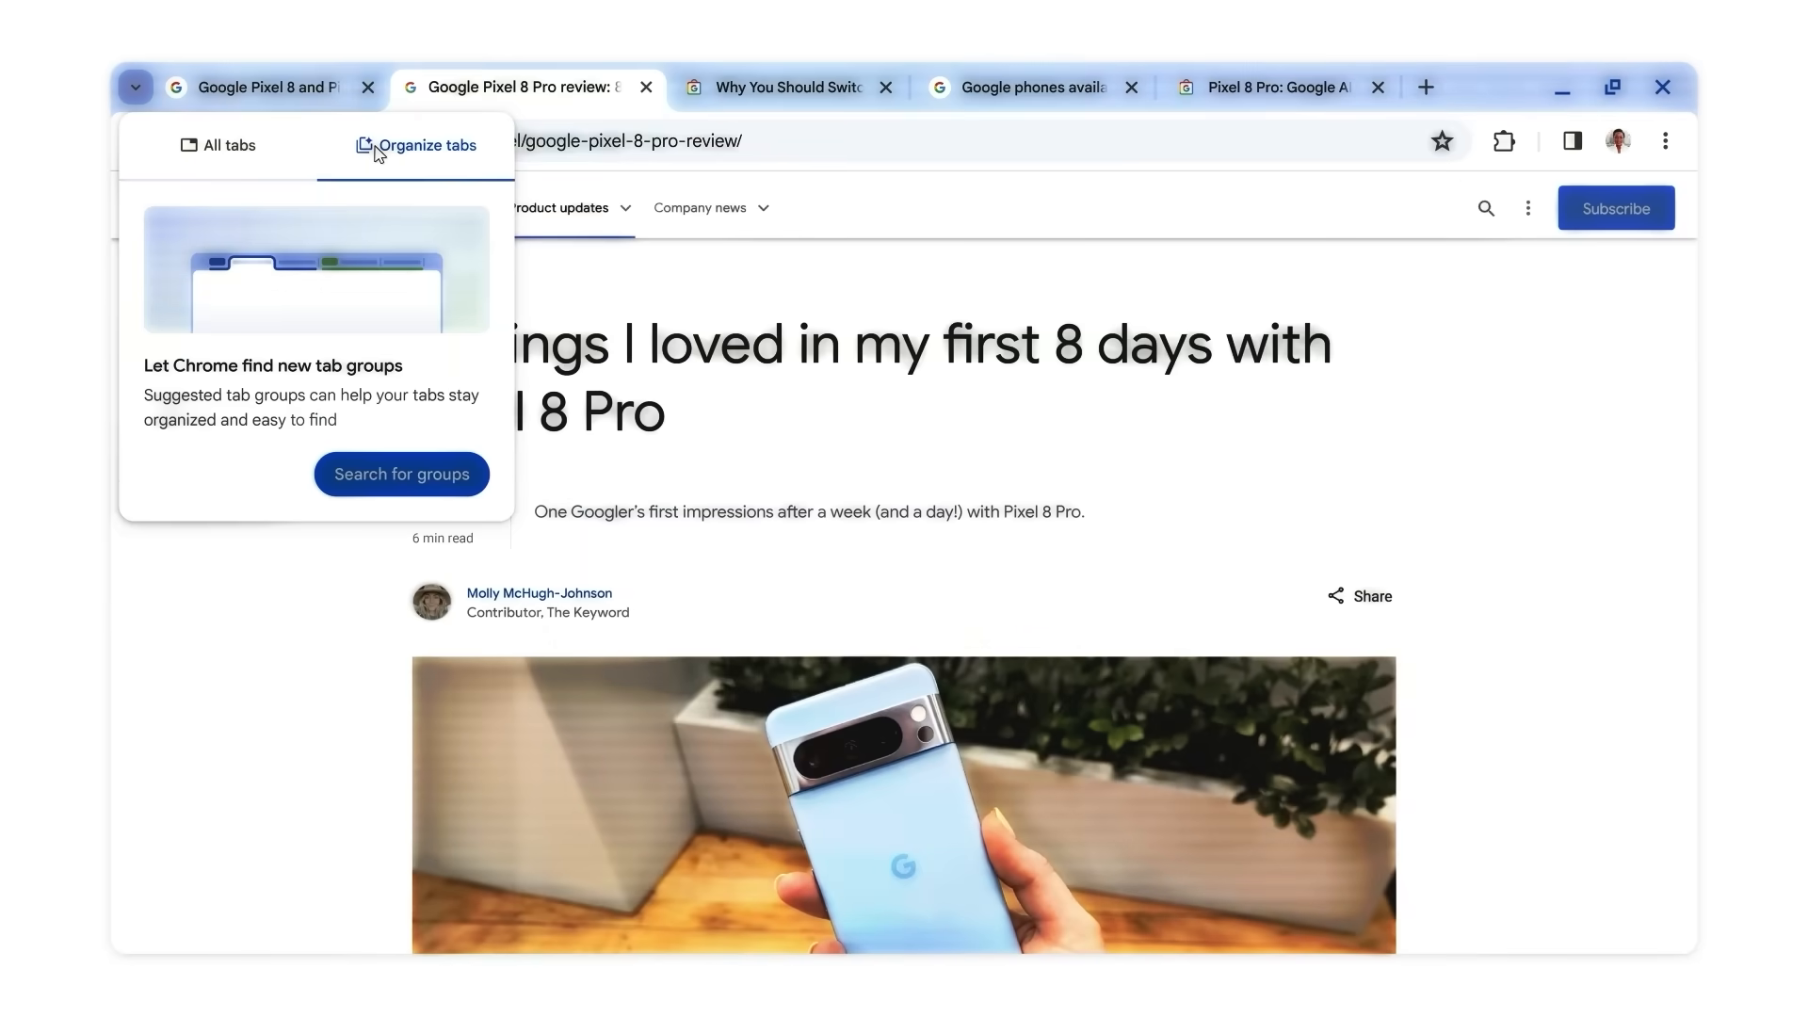
click(400, 474)
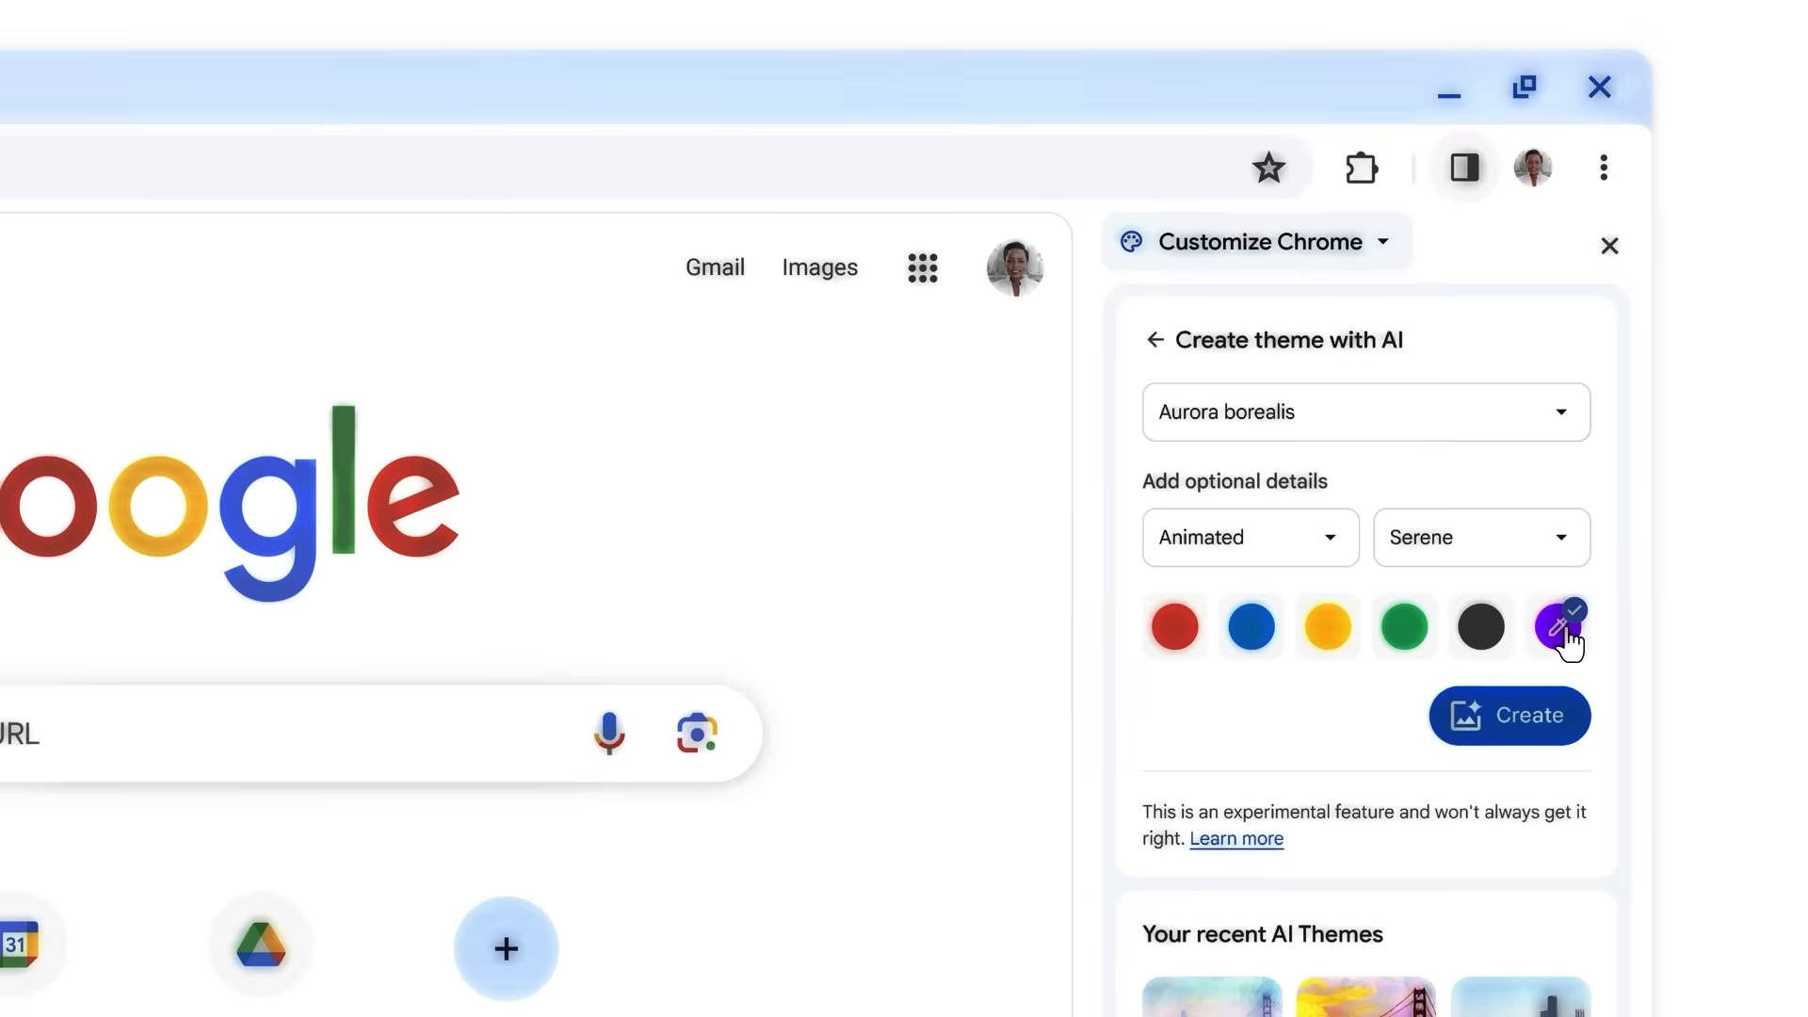
Create purple aurora borealis theme images with AI and apply the bottom-middle one.
click(1508, 716)
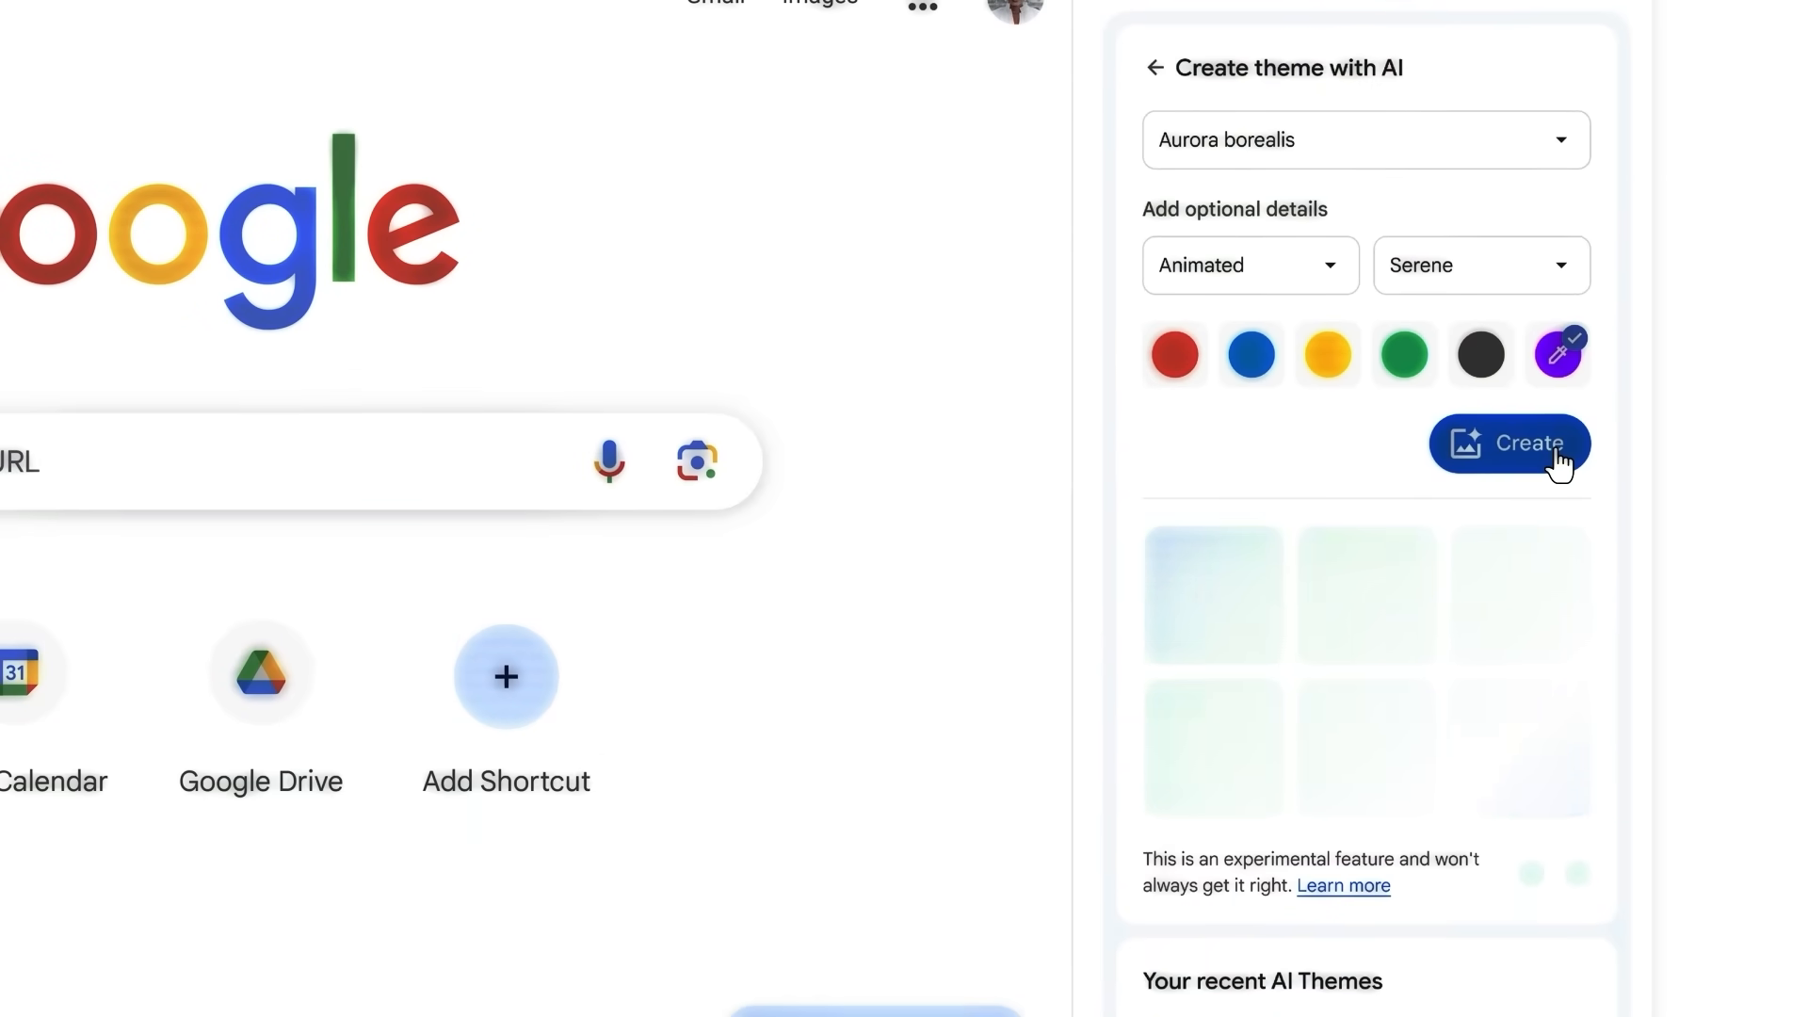
click(1508, 443)
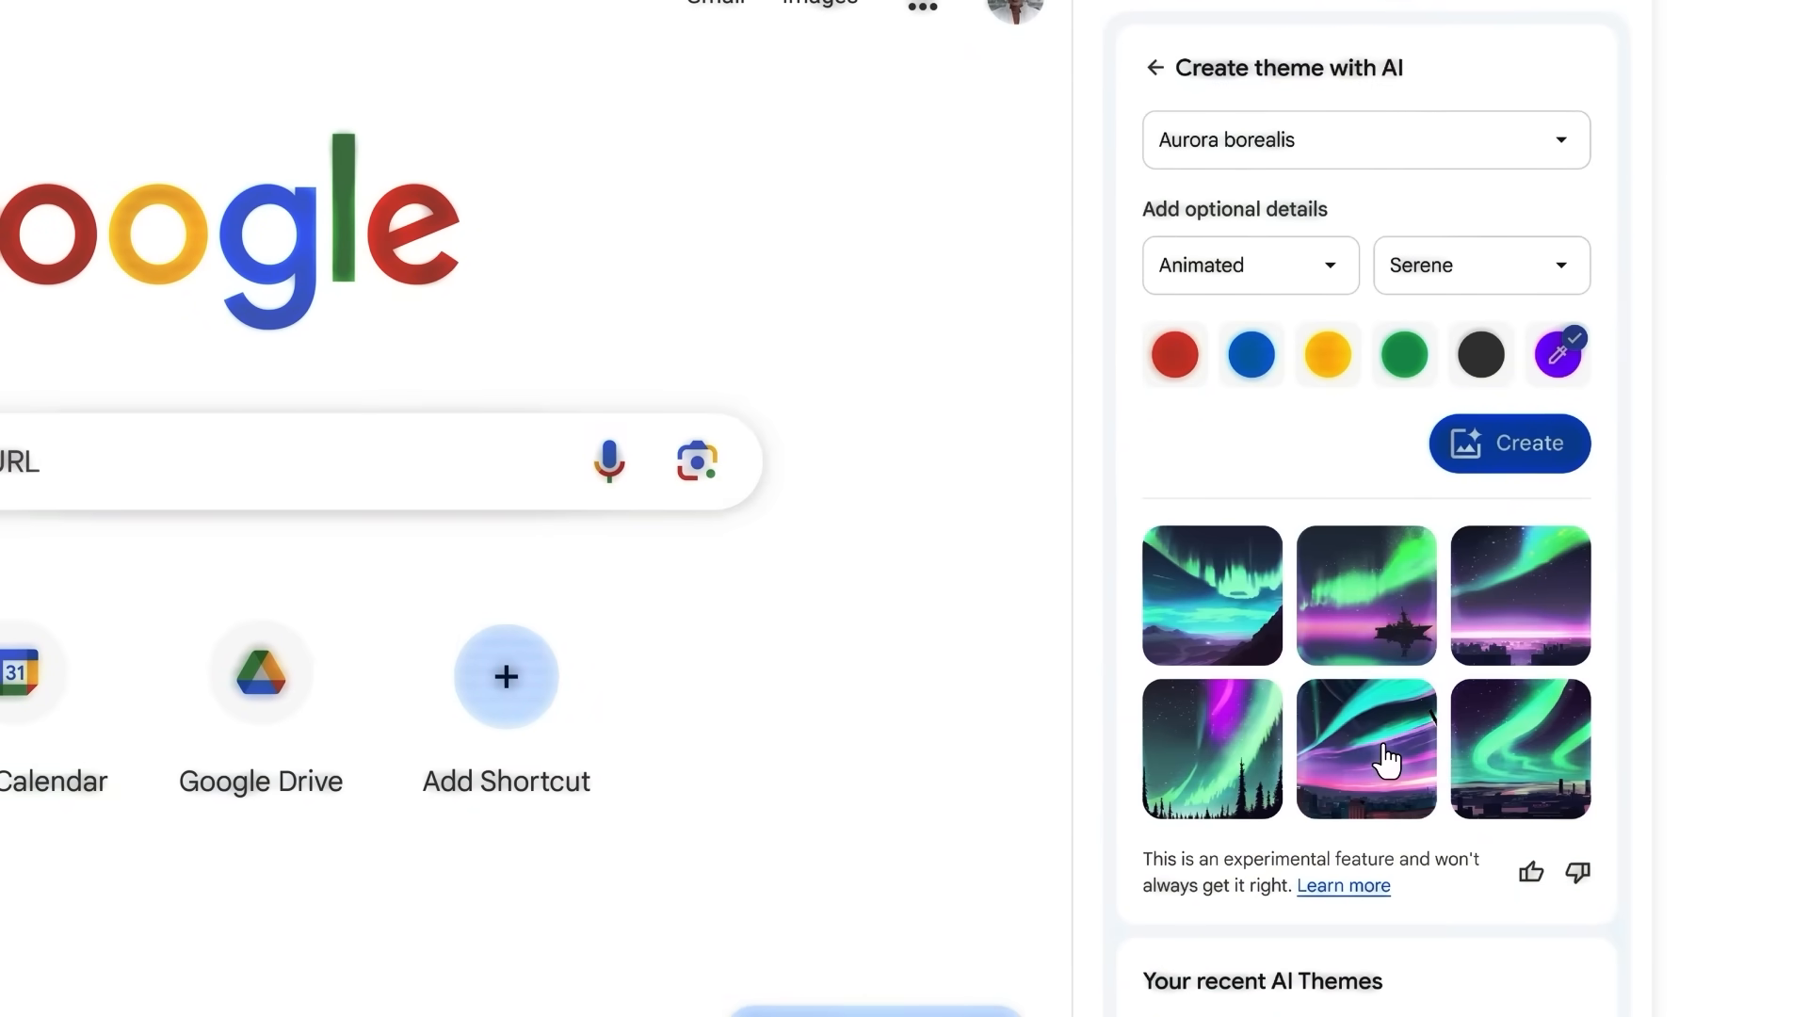
click(1155, 68)
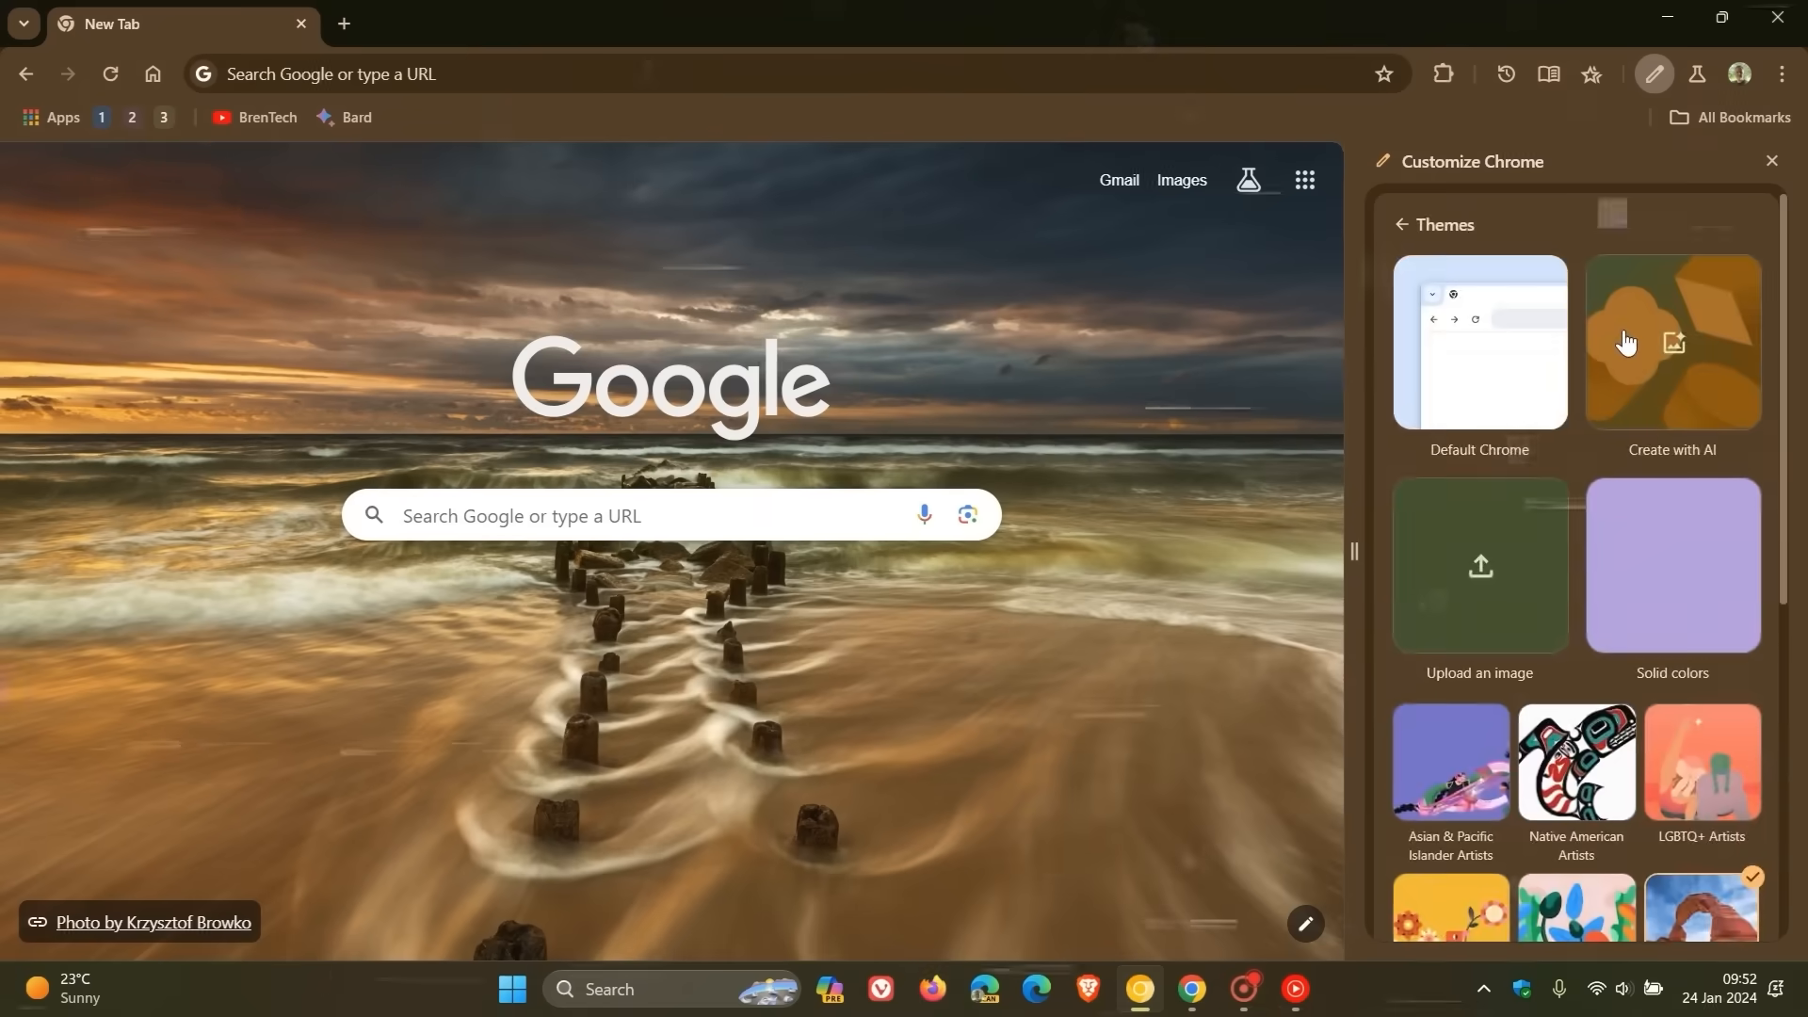
click(1480, 373)
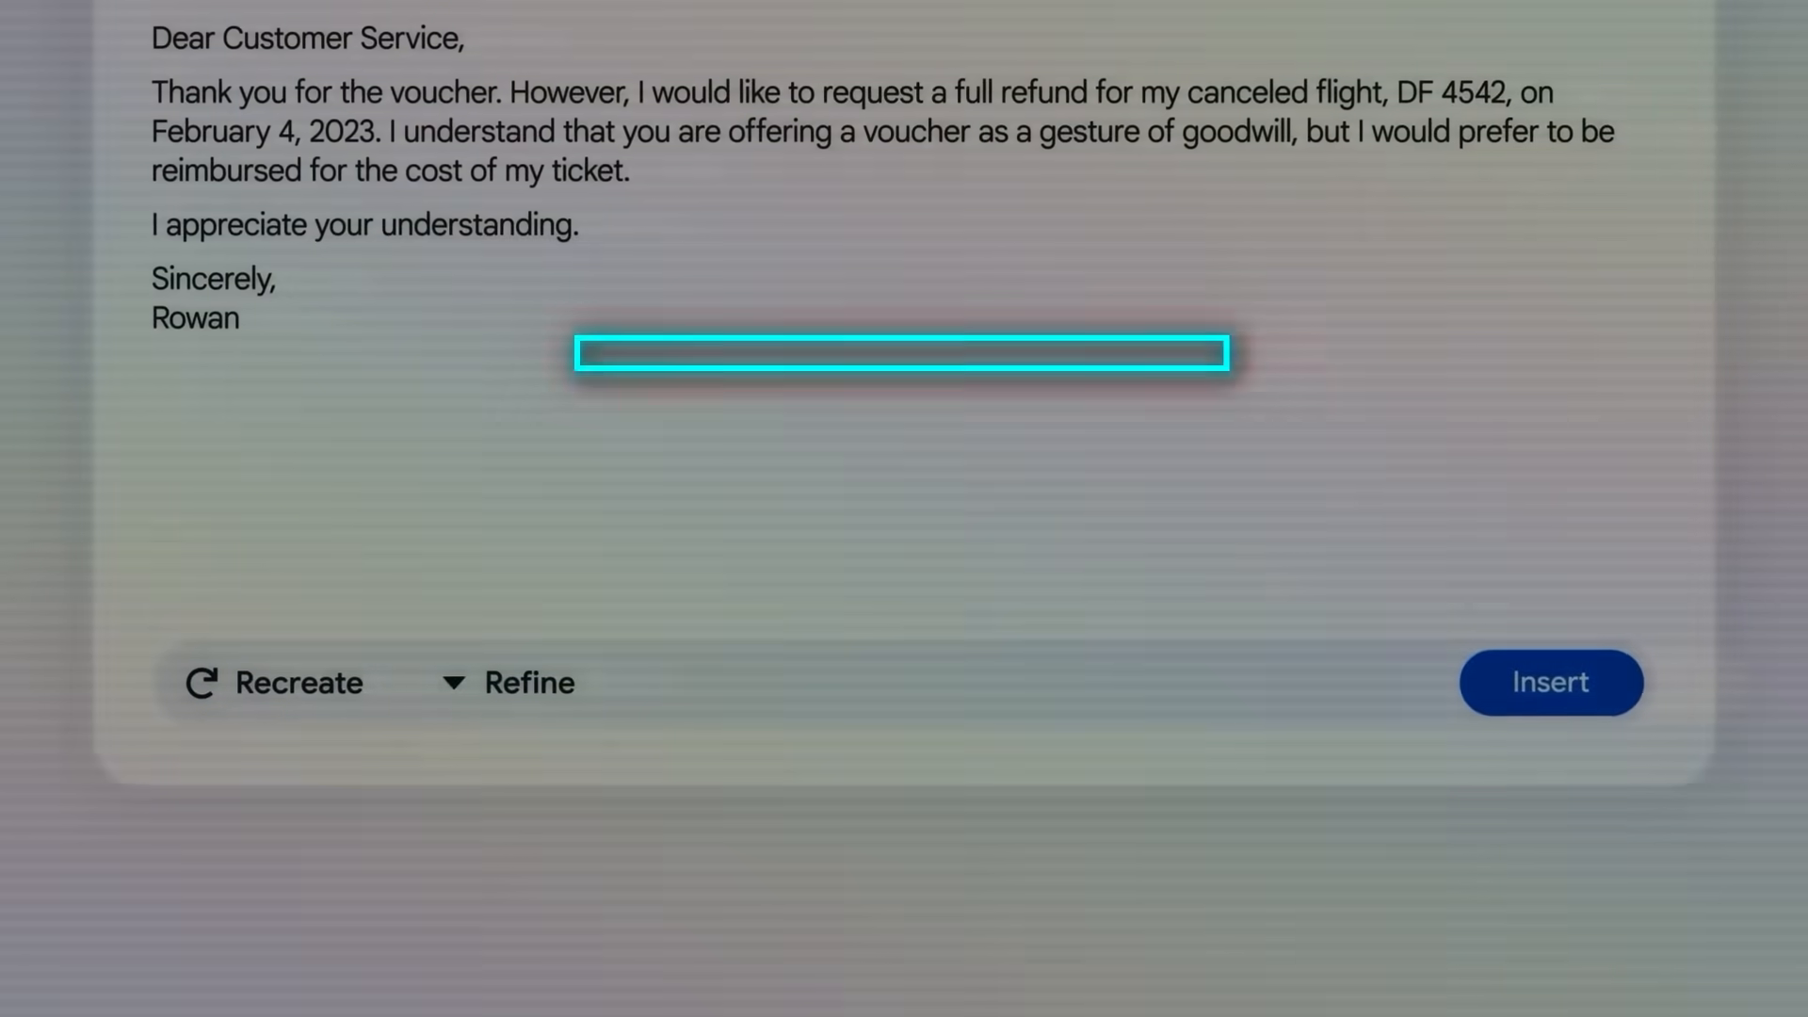
Insert the drafted full-refund letter for the canceled flight.
click(507, 681)
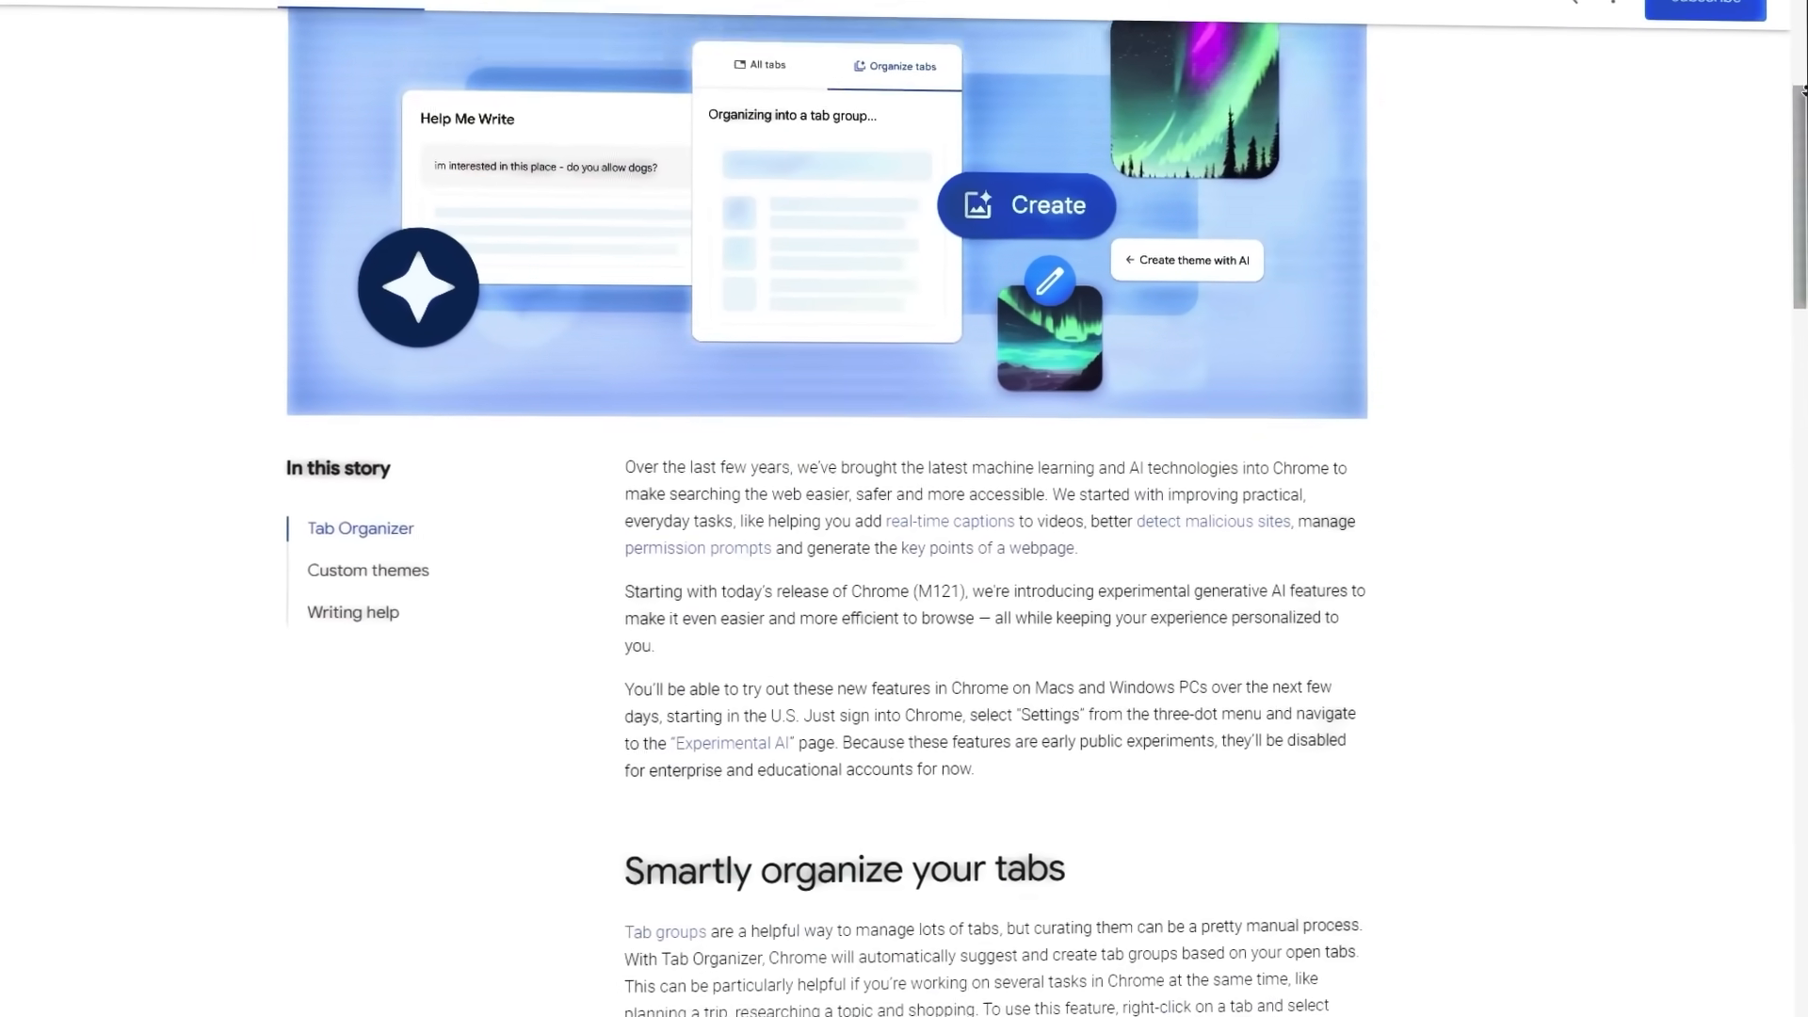
scroll(down, 3)
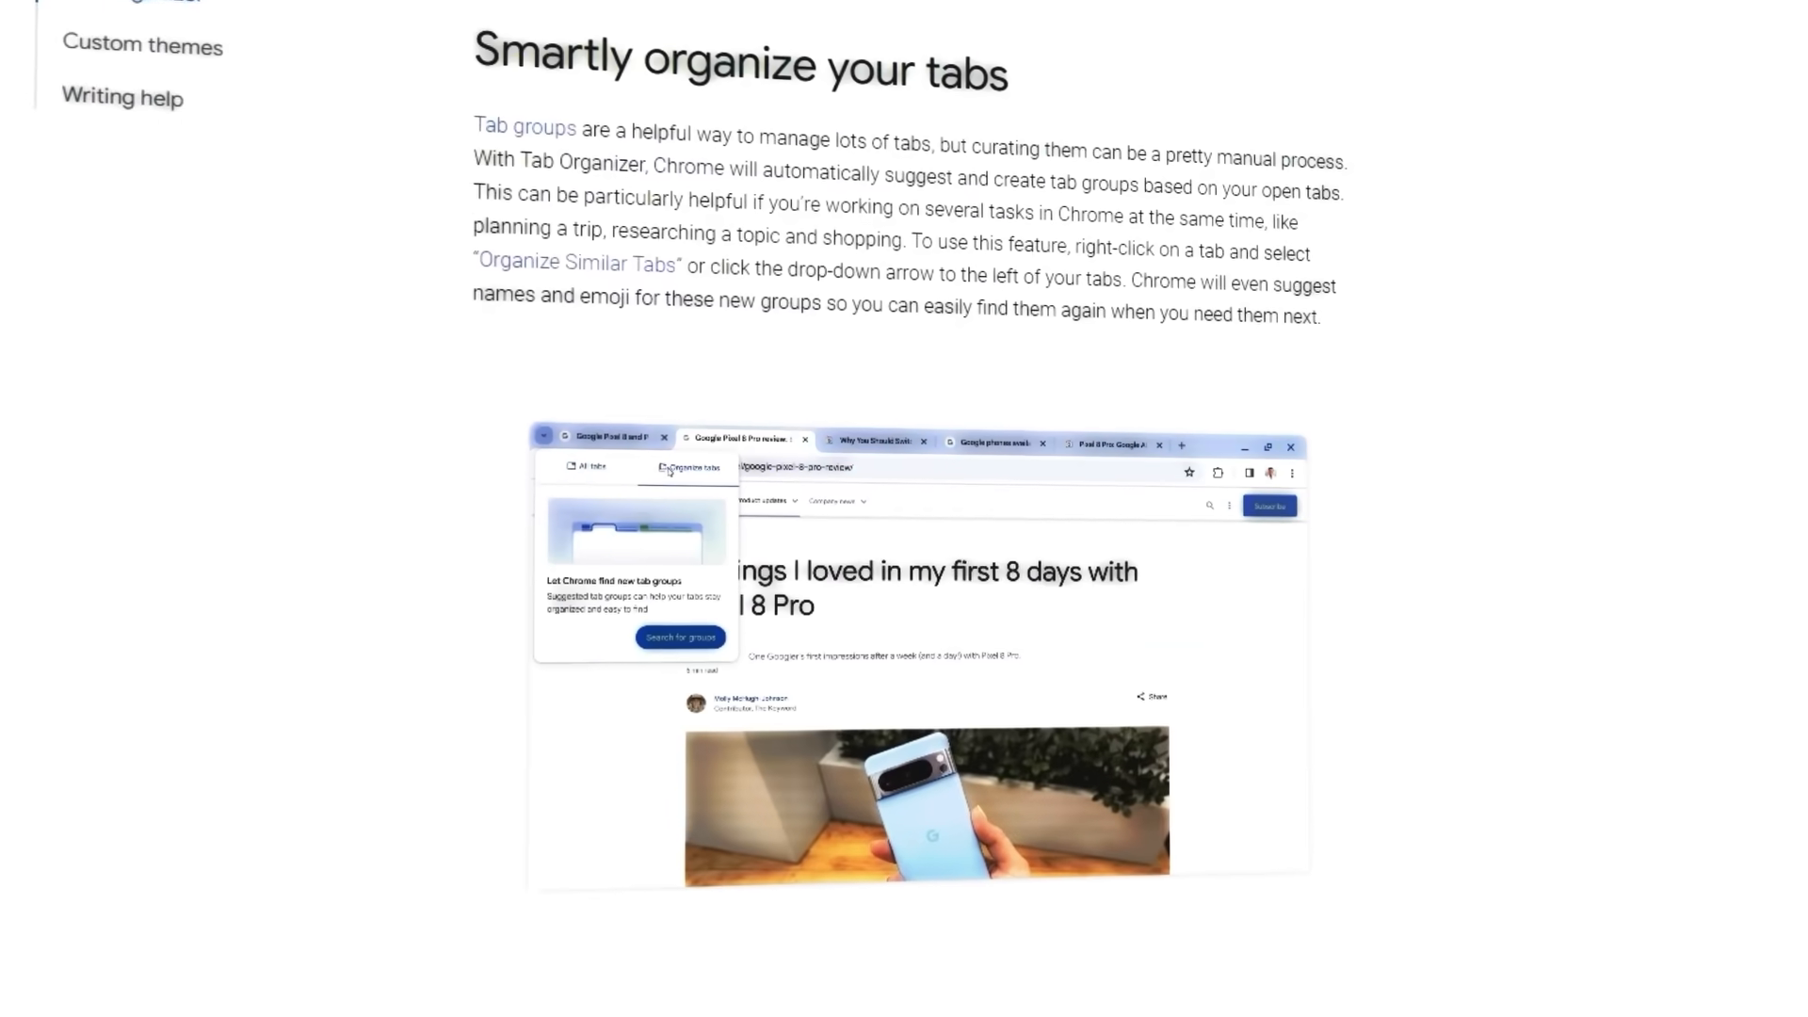
scroll(down, 3)
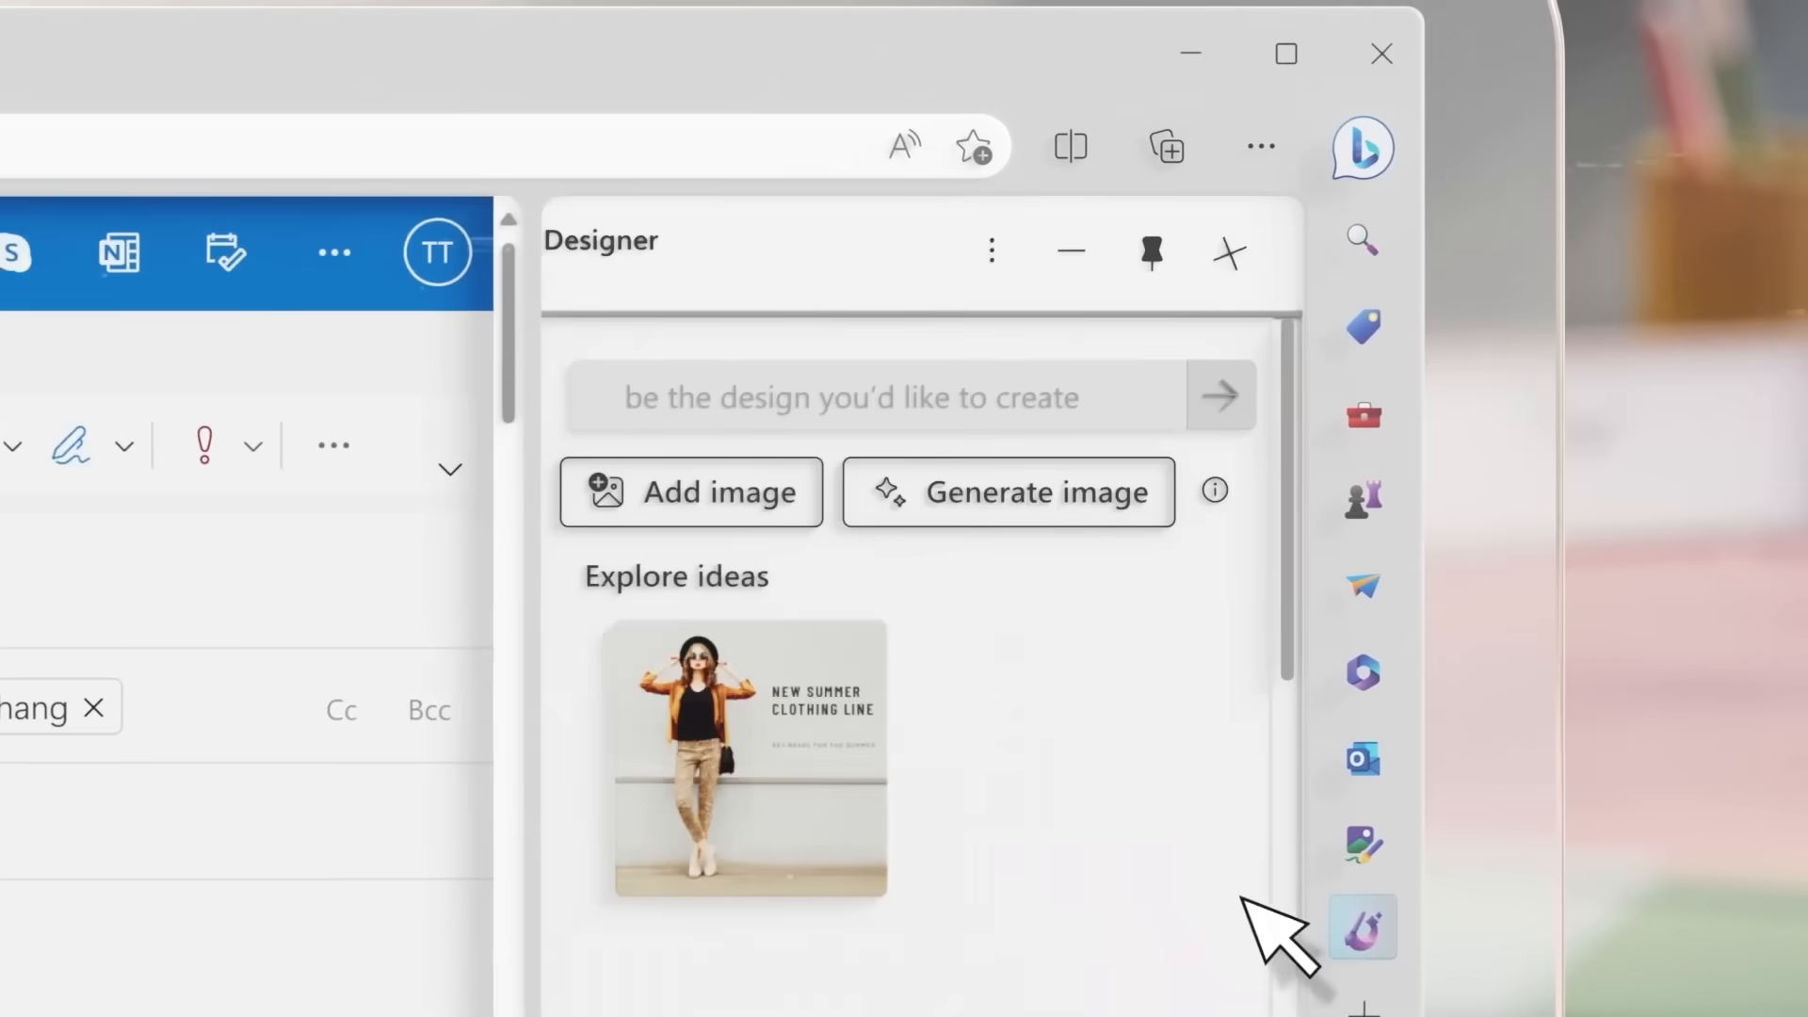
Ask Designer for designs for 'Maya's Disco Themed Birthday Party'.
text(Maya's Disco Themed Birthday Party)
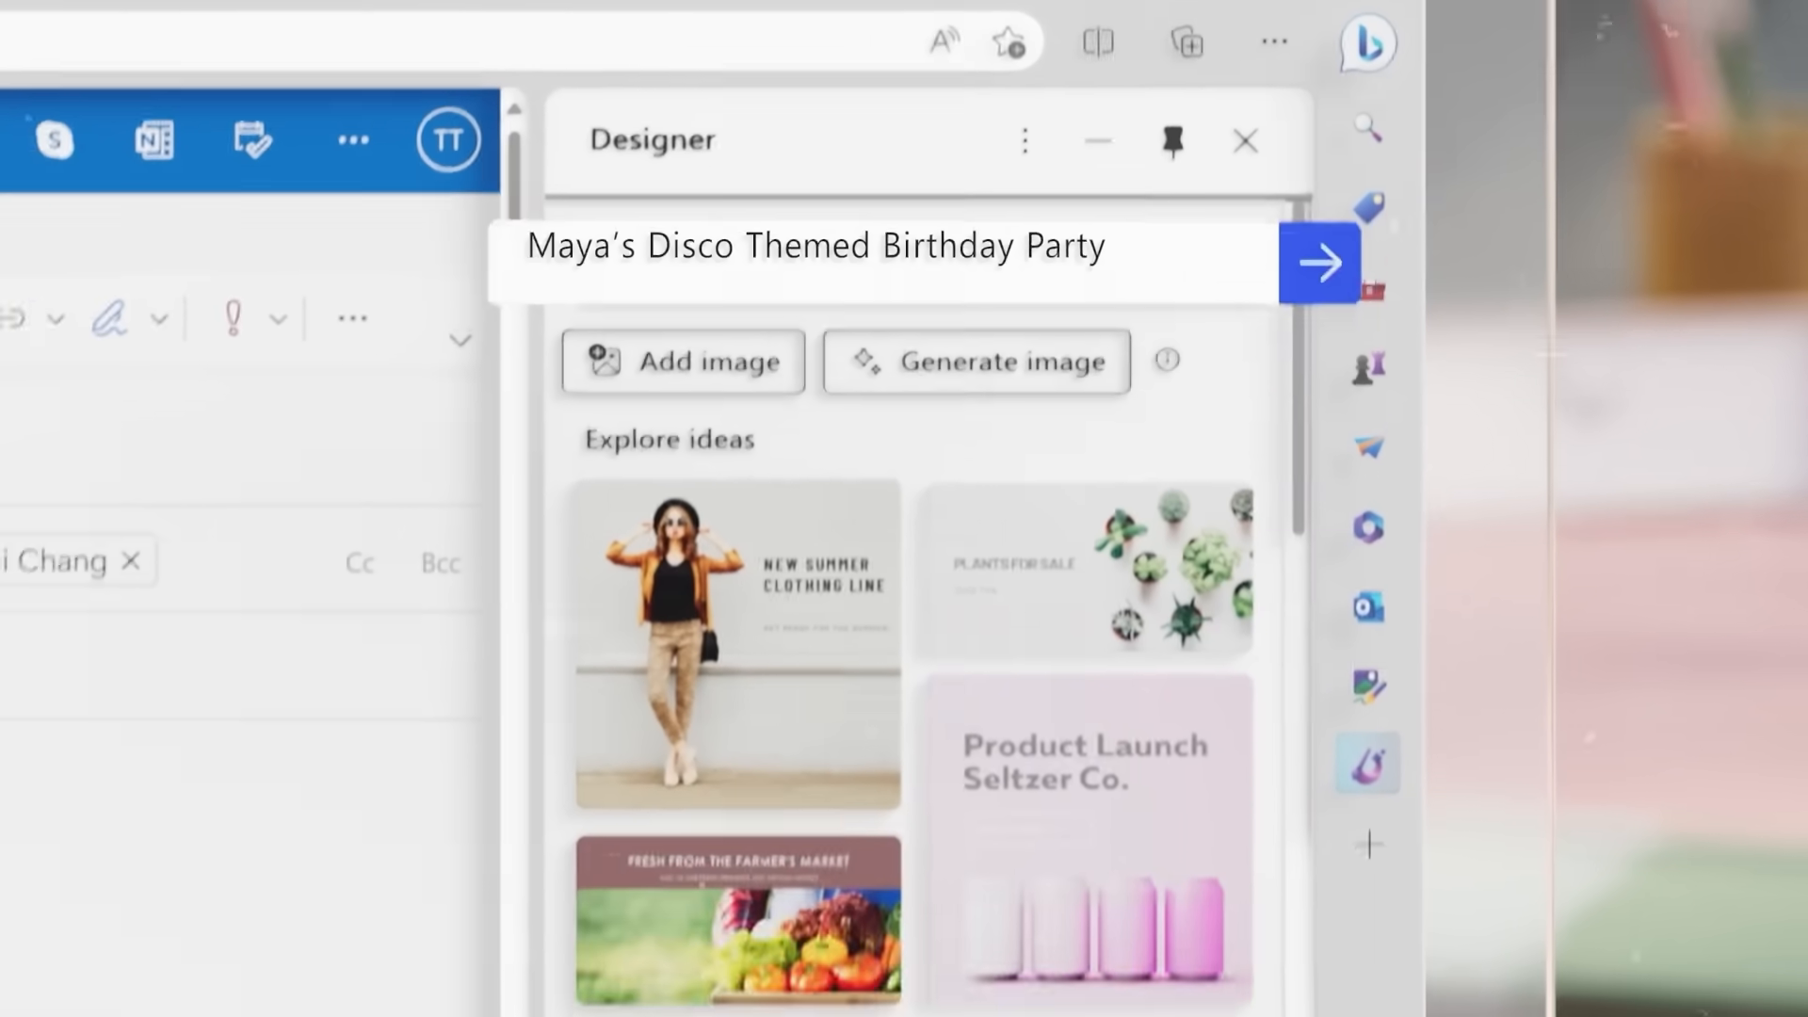
click(1320, 262)
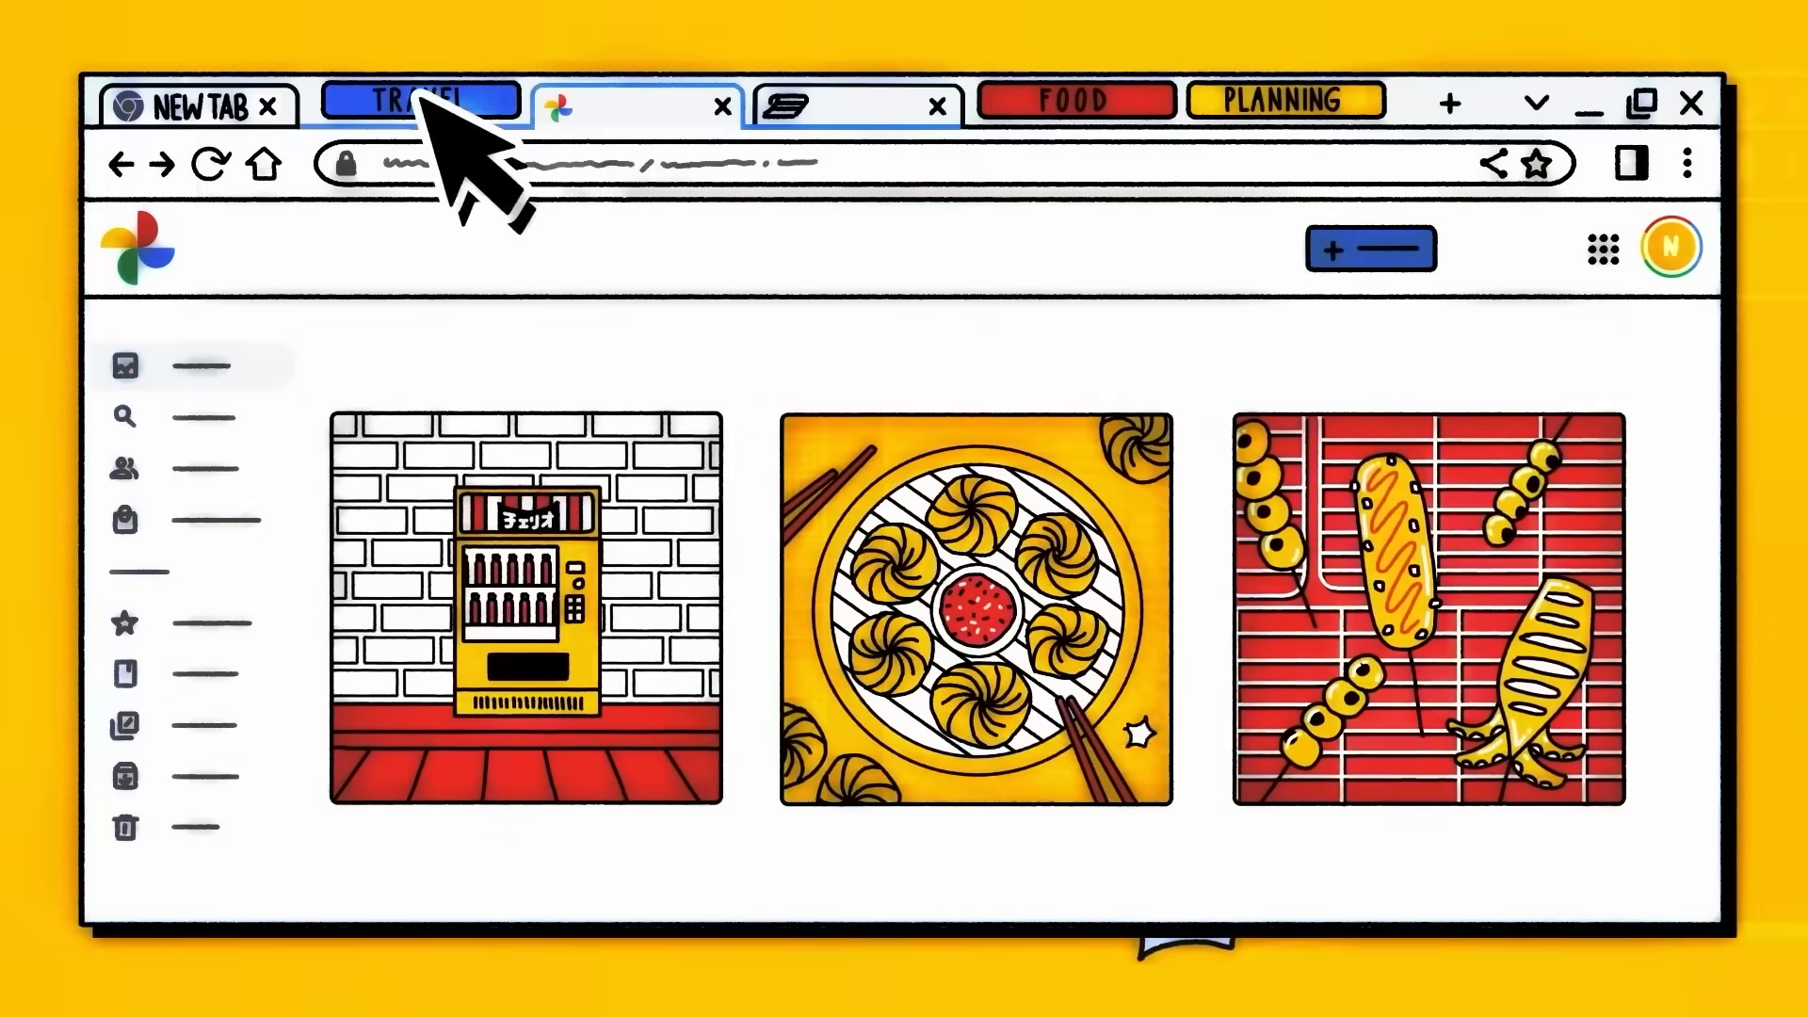
Type 'JAPA' and scroll down to the list of open Pixel 8 tabs.
text(JAPA)
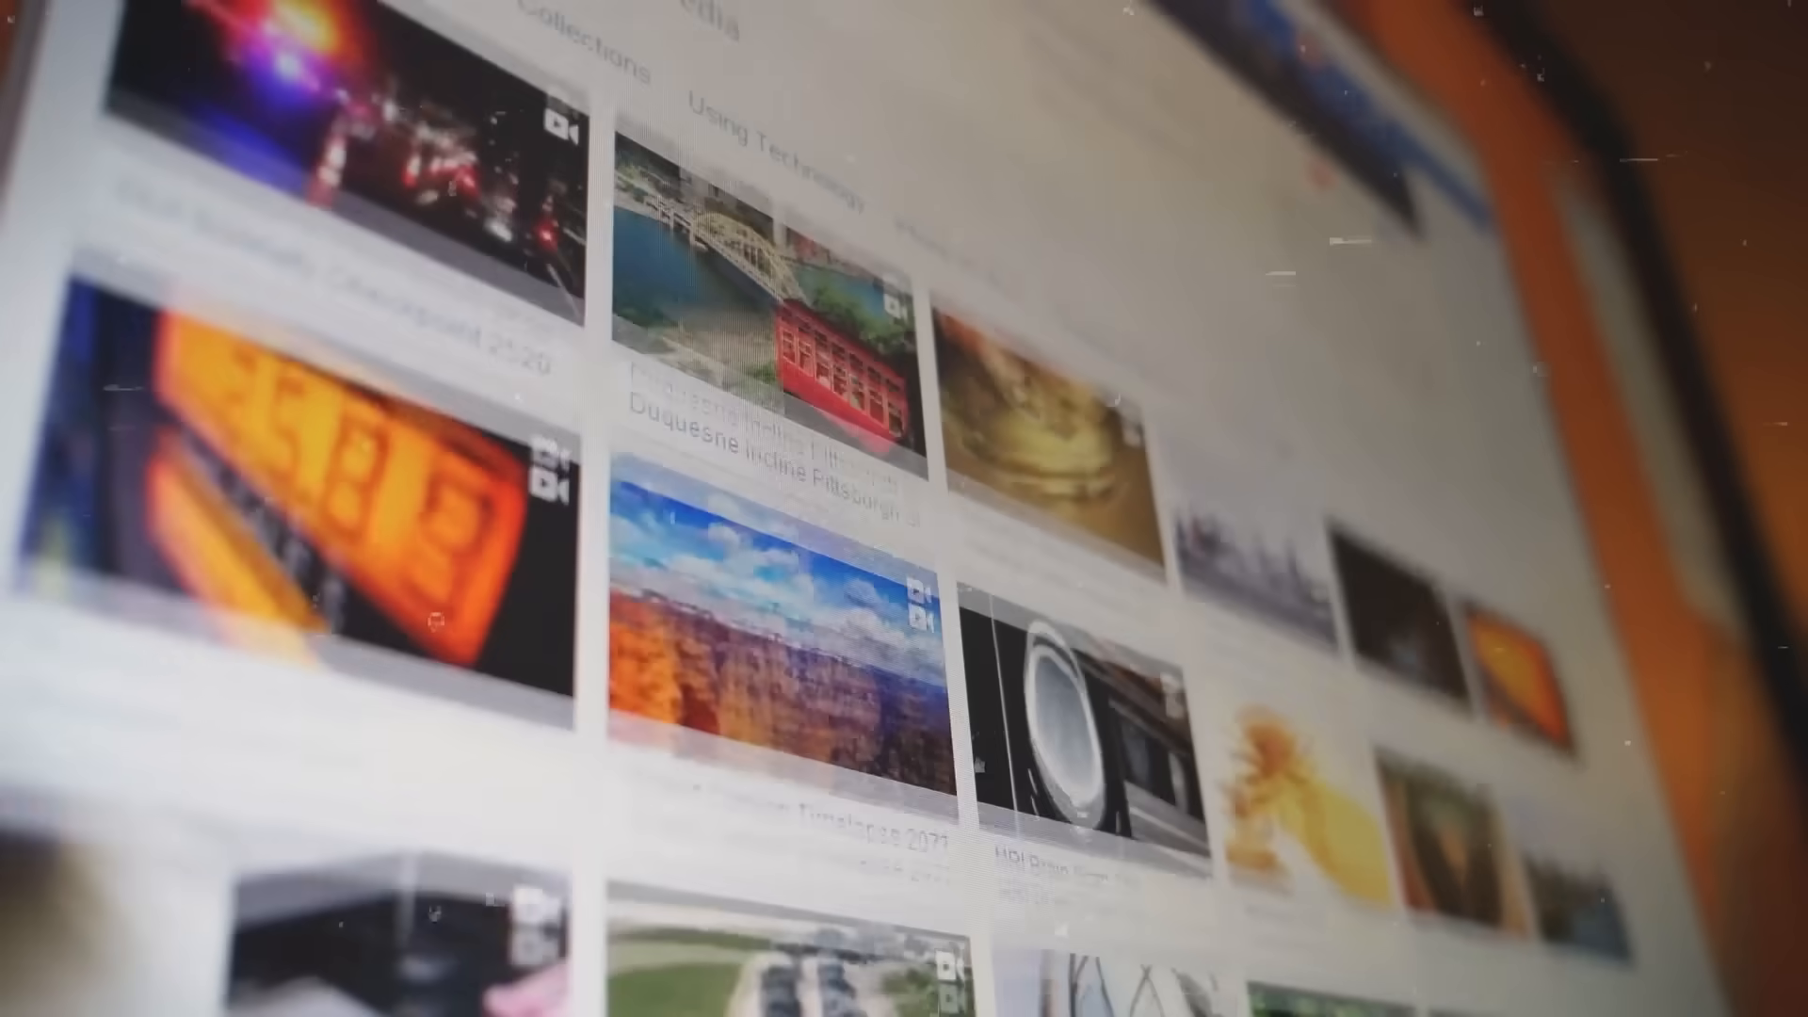
scroll(down, 3)
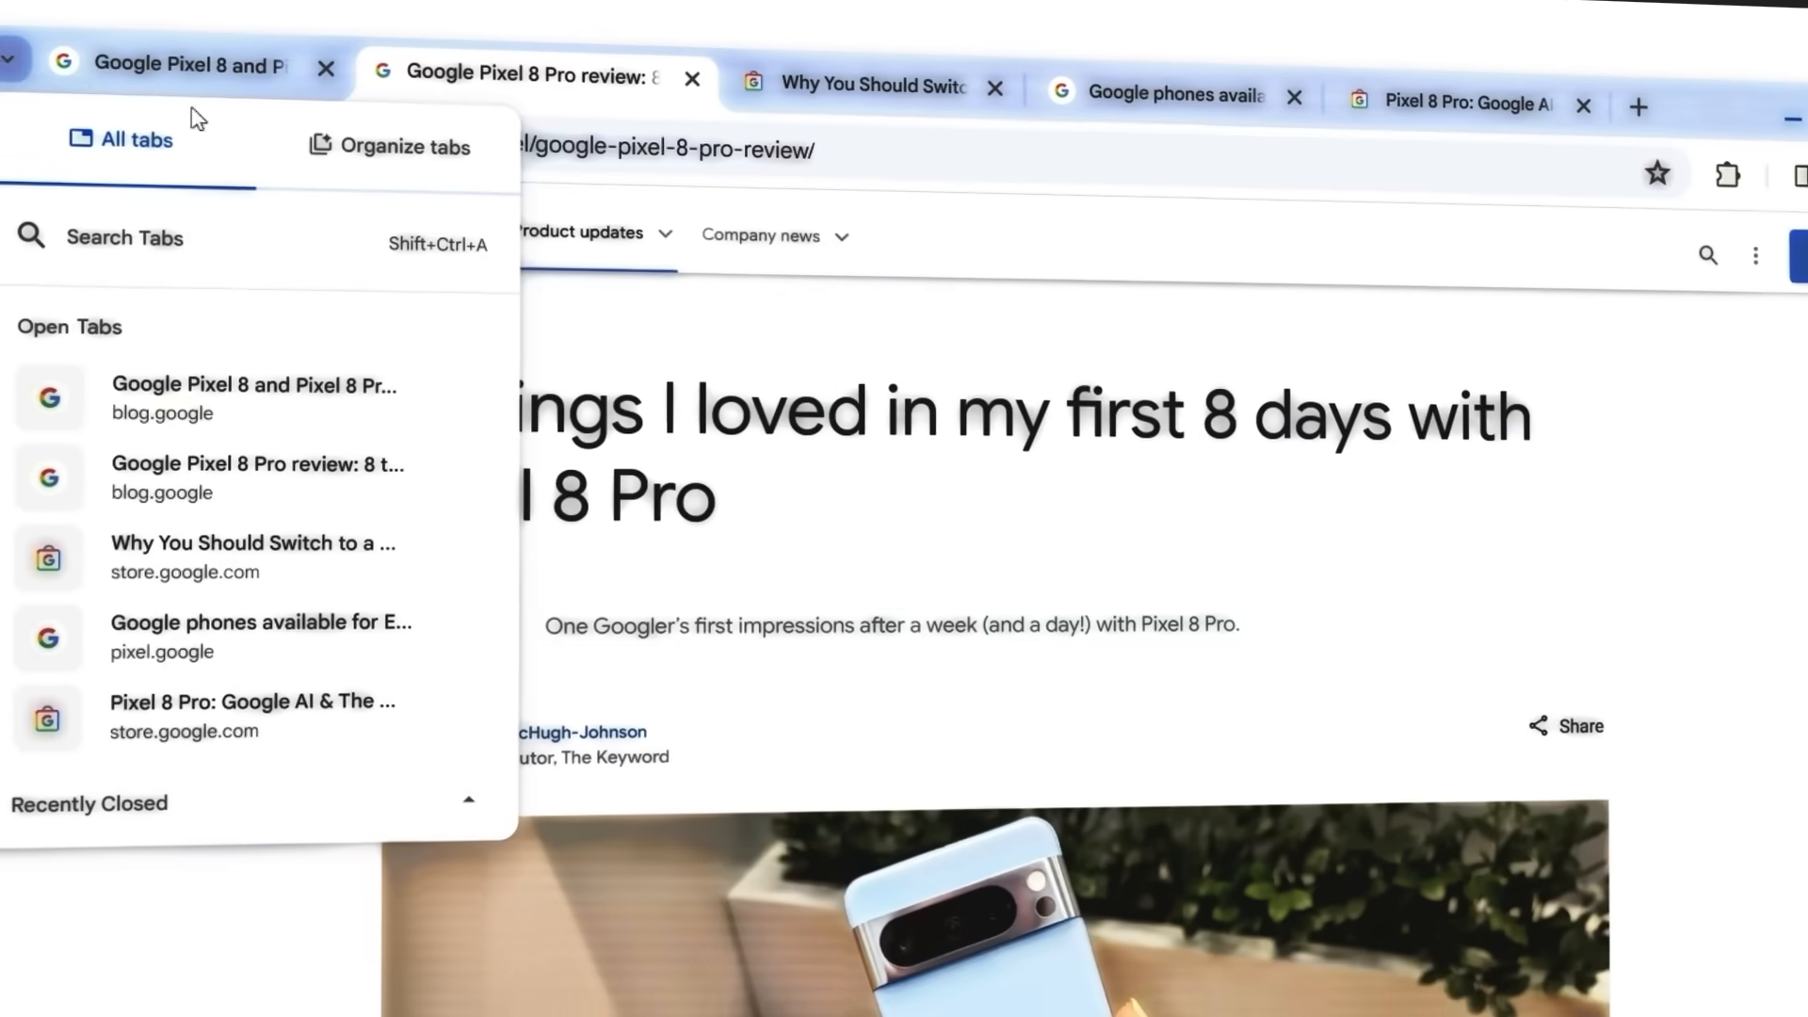
Have Chrome search for tab groups, then apply the bottom-middle aurora theme image.
click(404, 147)
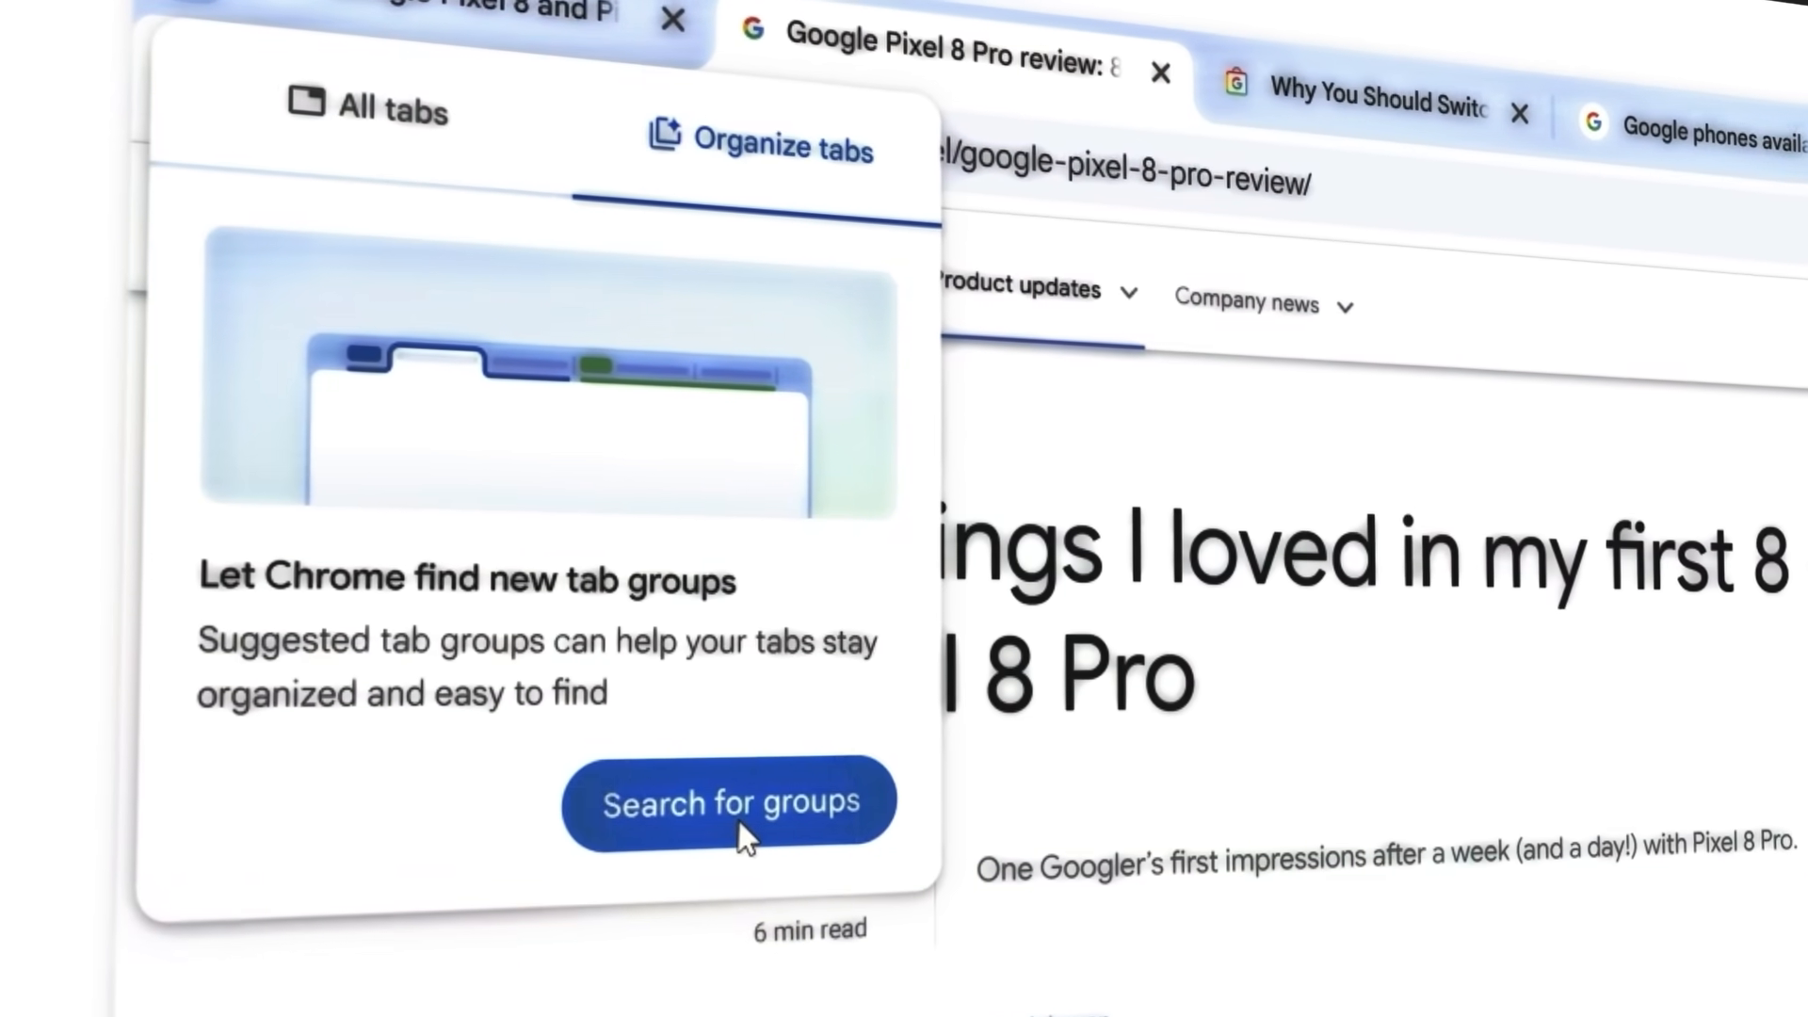
click(729, 802)
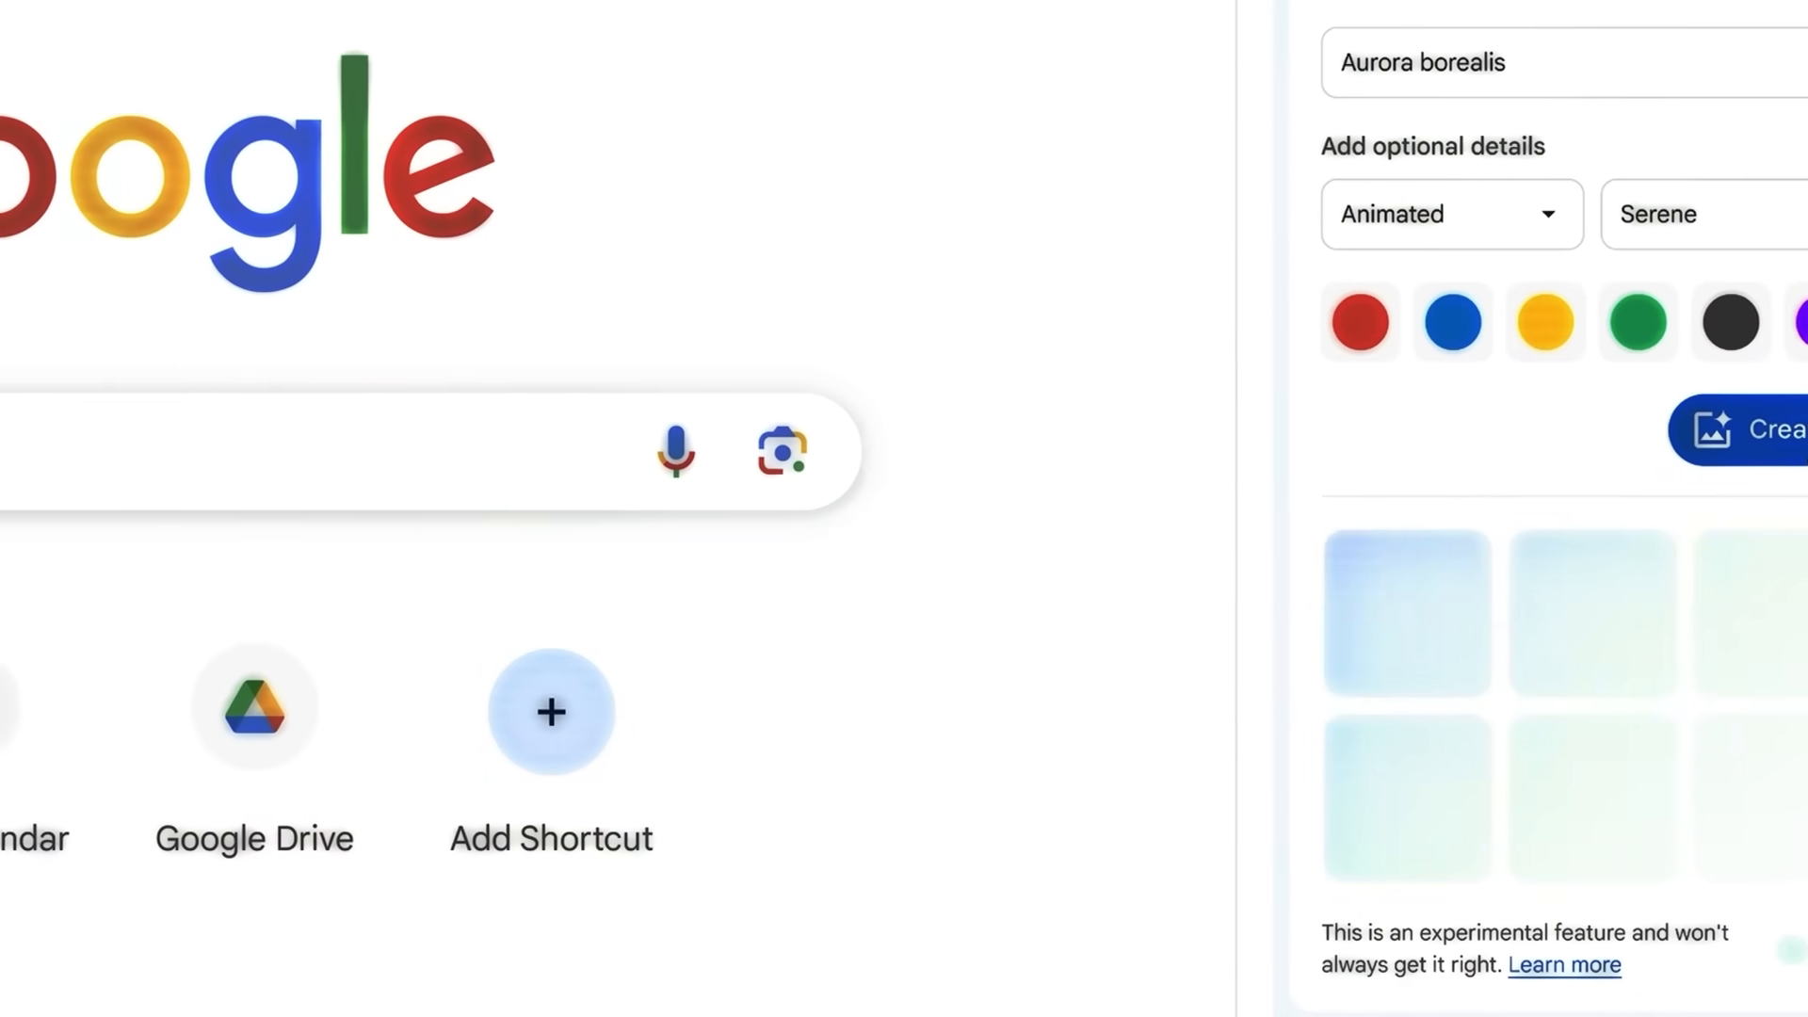
click(1779, 429)
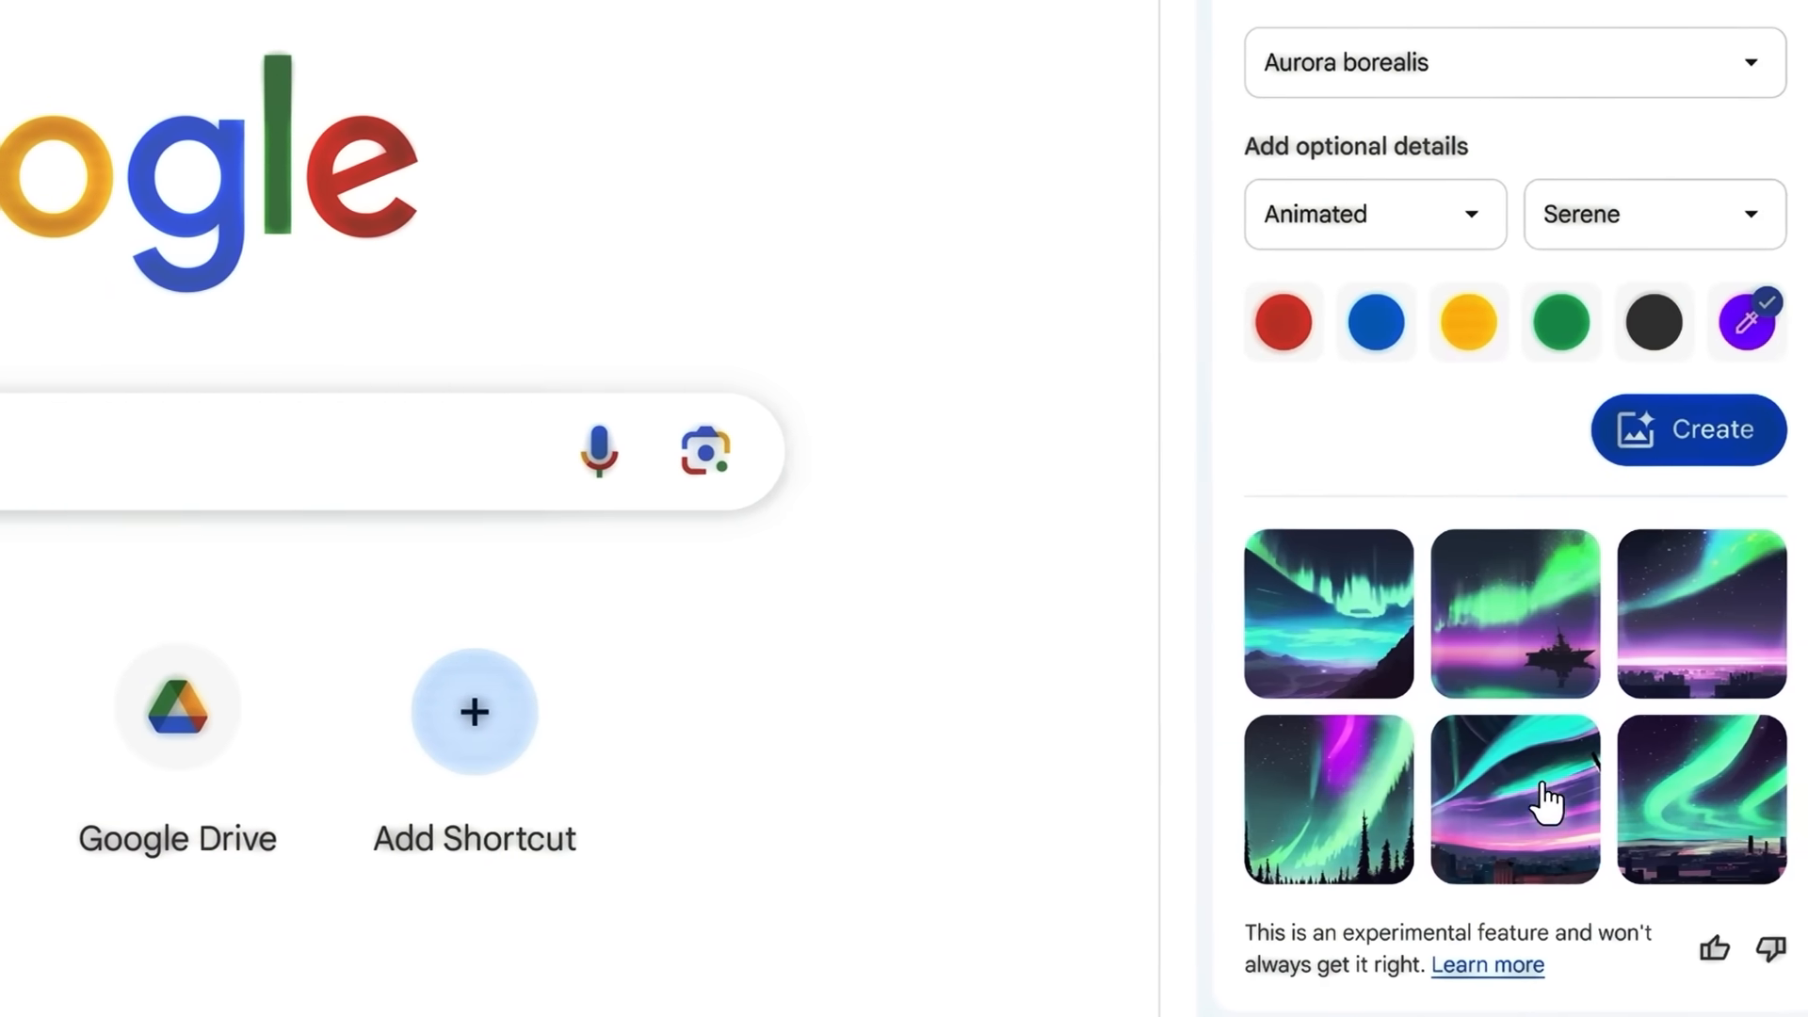